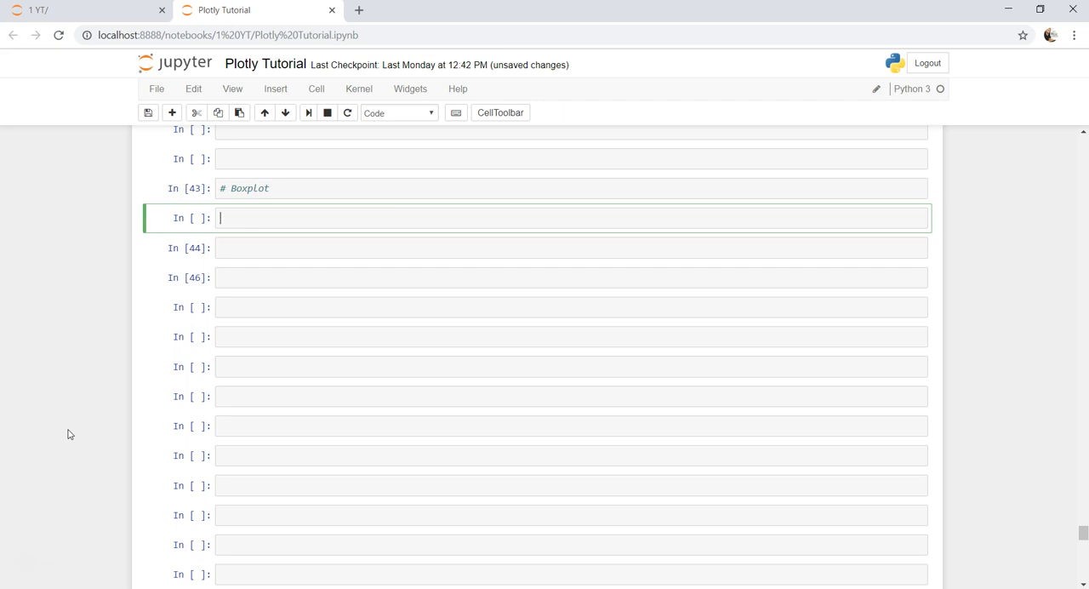
Step: Run orders.head(2) to preview the orders table and highlight a Customer Segment value
text(o)
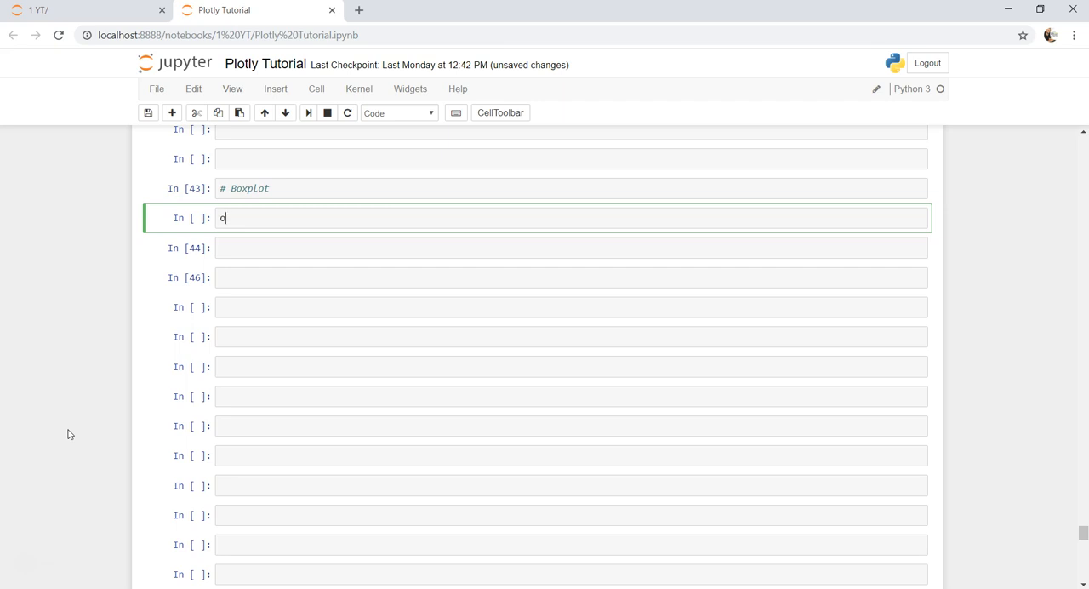
text(rders.he)
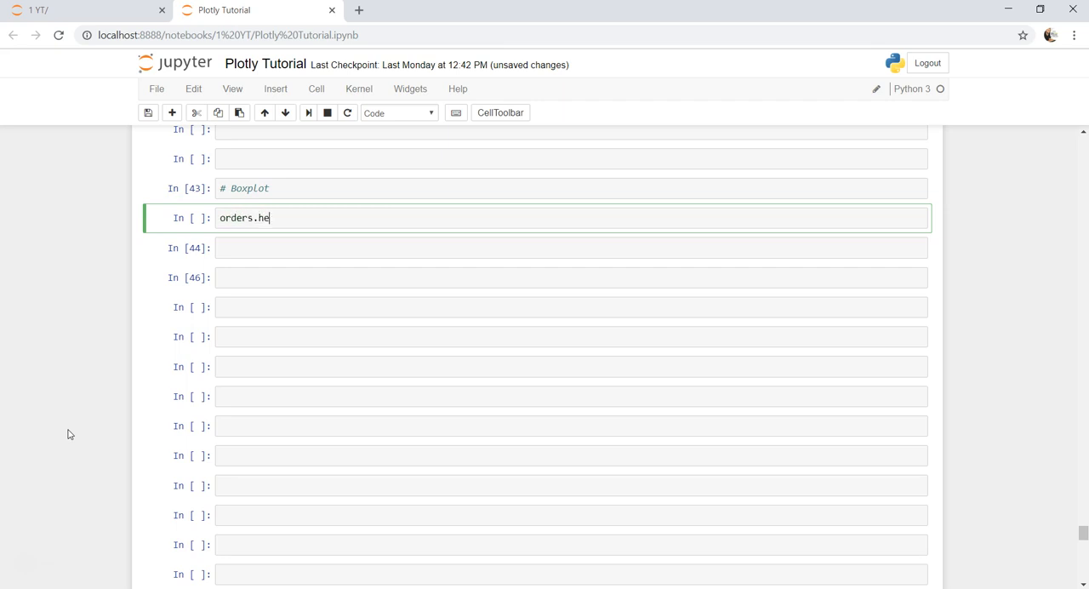
text(ad())
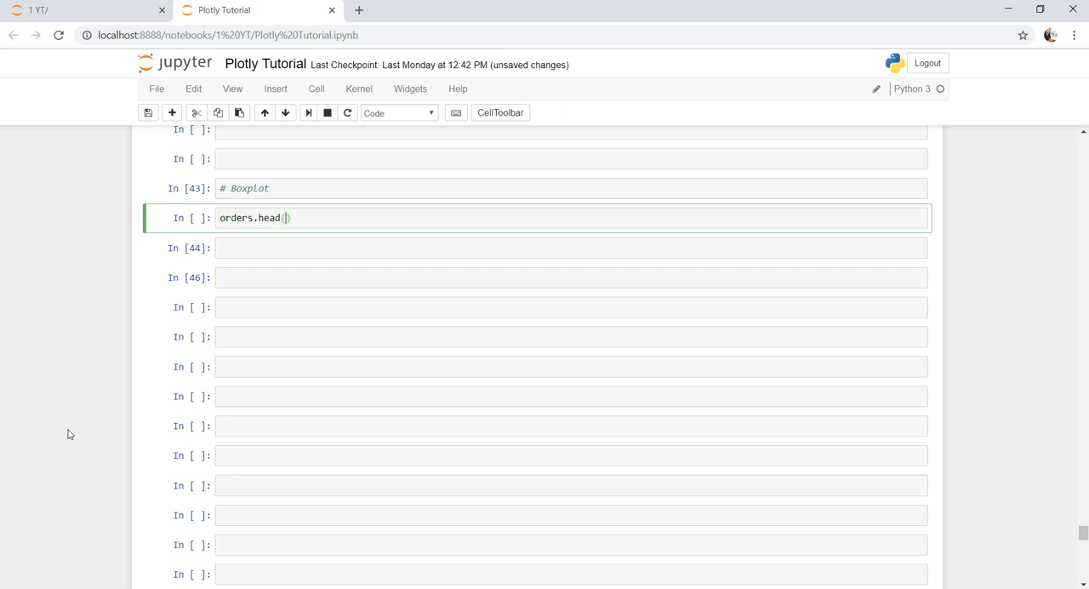
key(shift+enter)
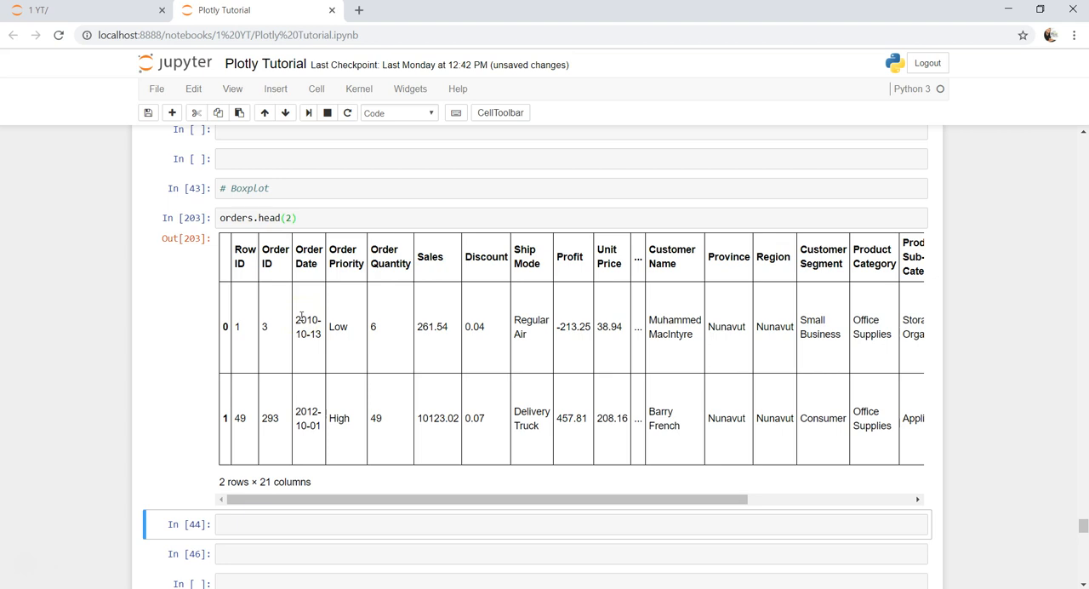
mouse_move(382, 280)
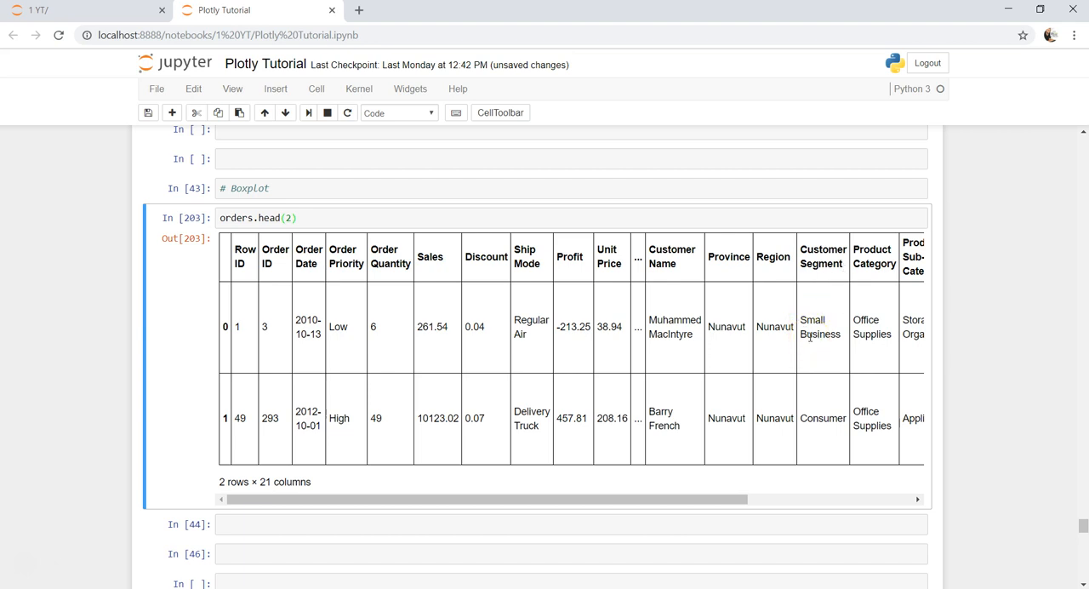
double_click(819, 326)
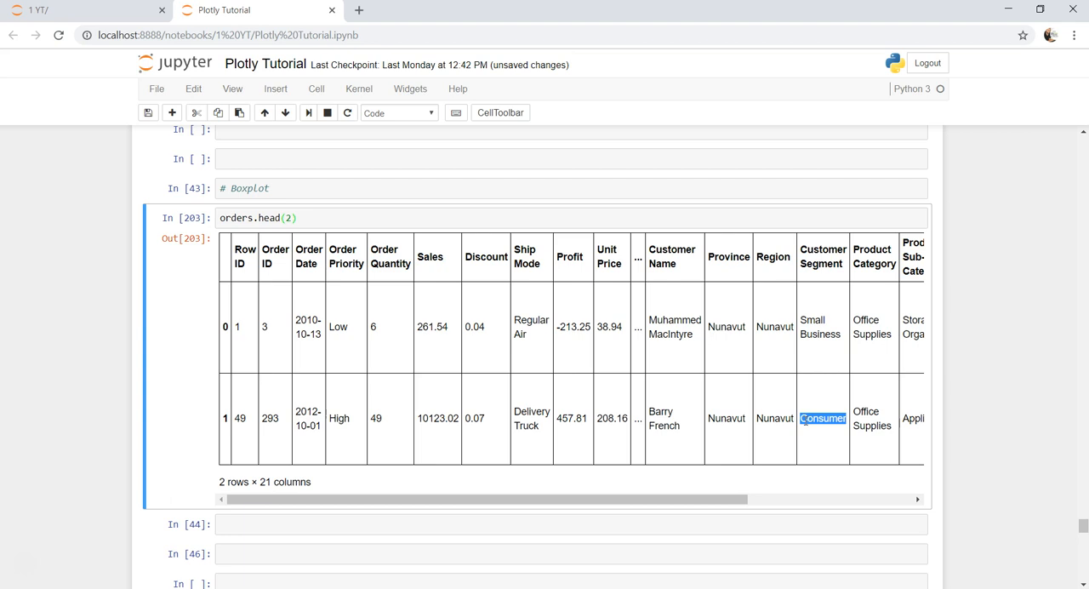
scroll(down, 3)
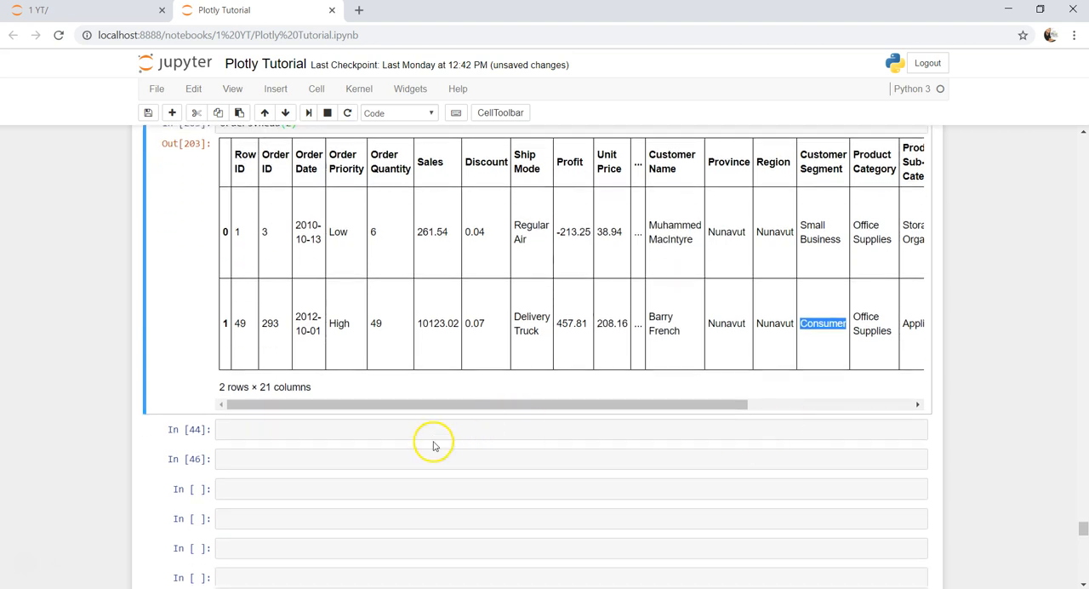
Step: Replace the draft 'corp =' with orders['Customer Segment'].value_counts() and run it
click(440, 429)
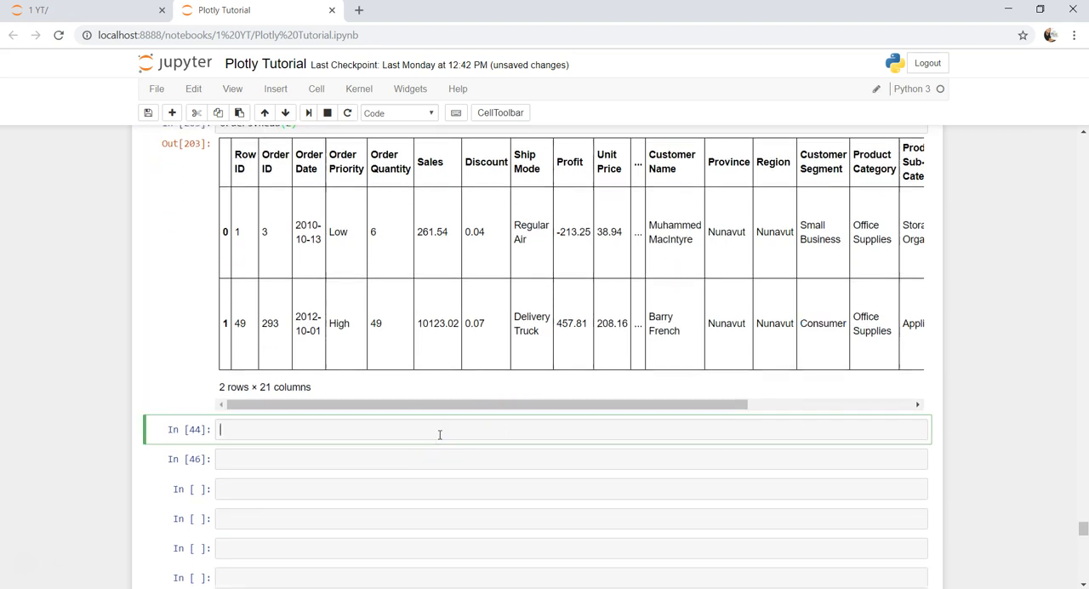
text(co)
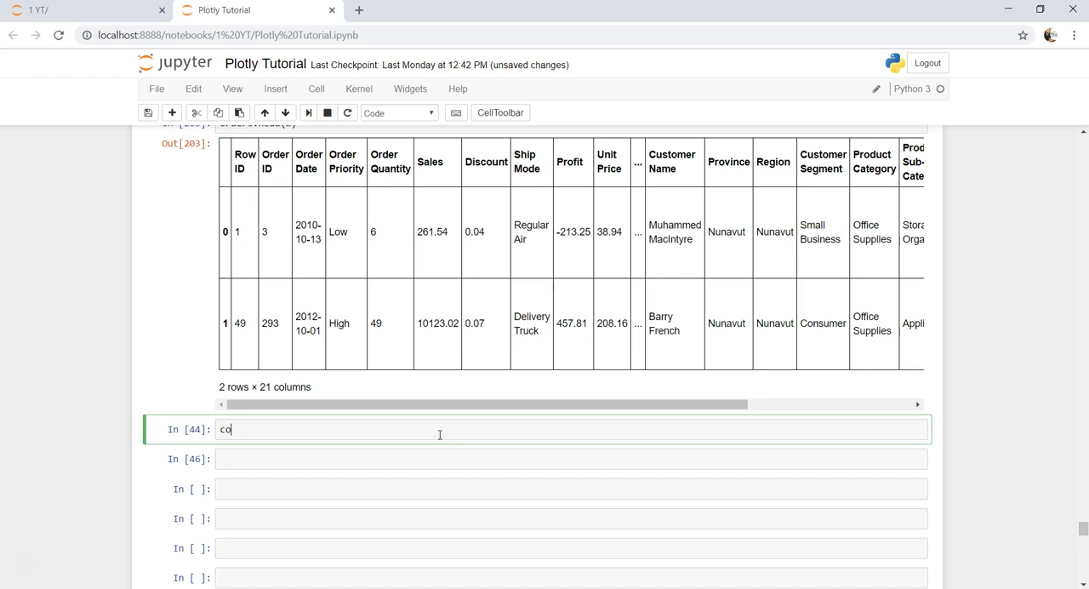
text(rp =)
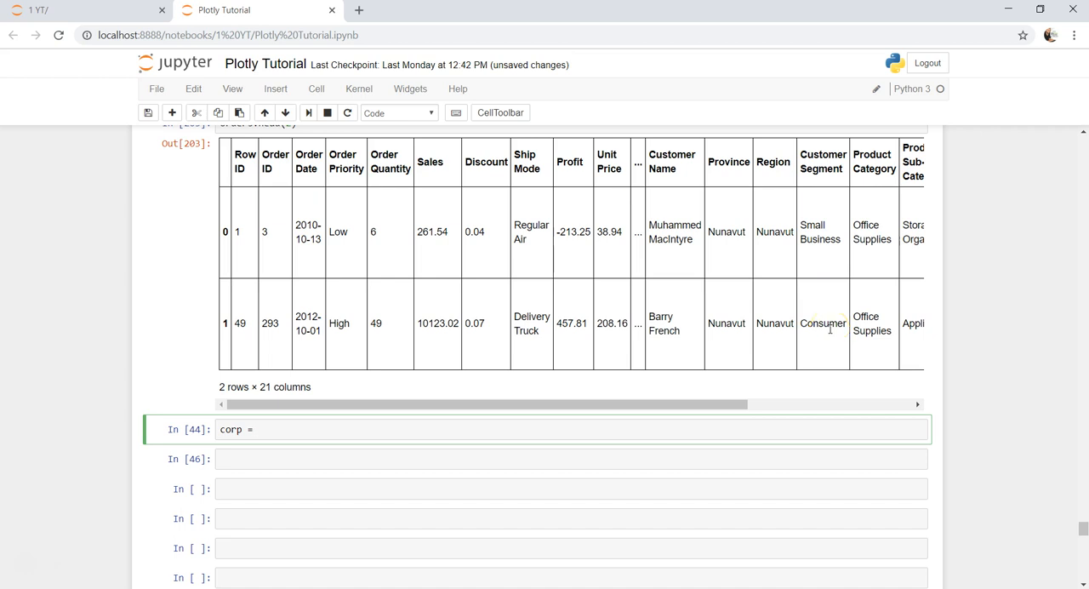
mouse_move(369, 384)
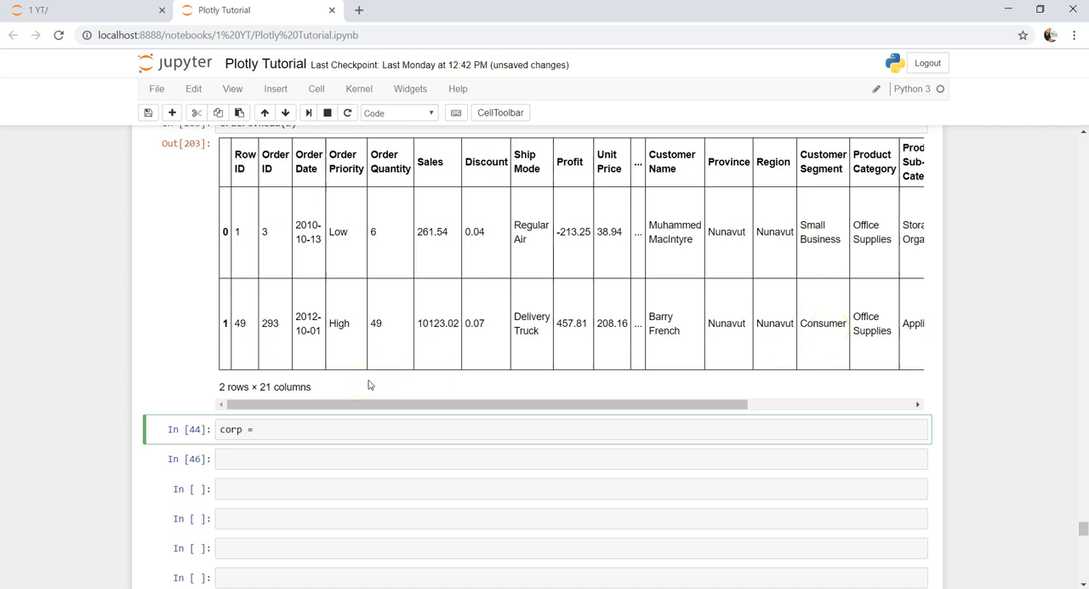
double_click(230, 428)
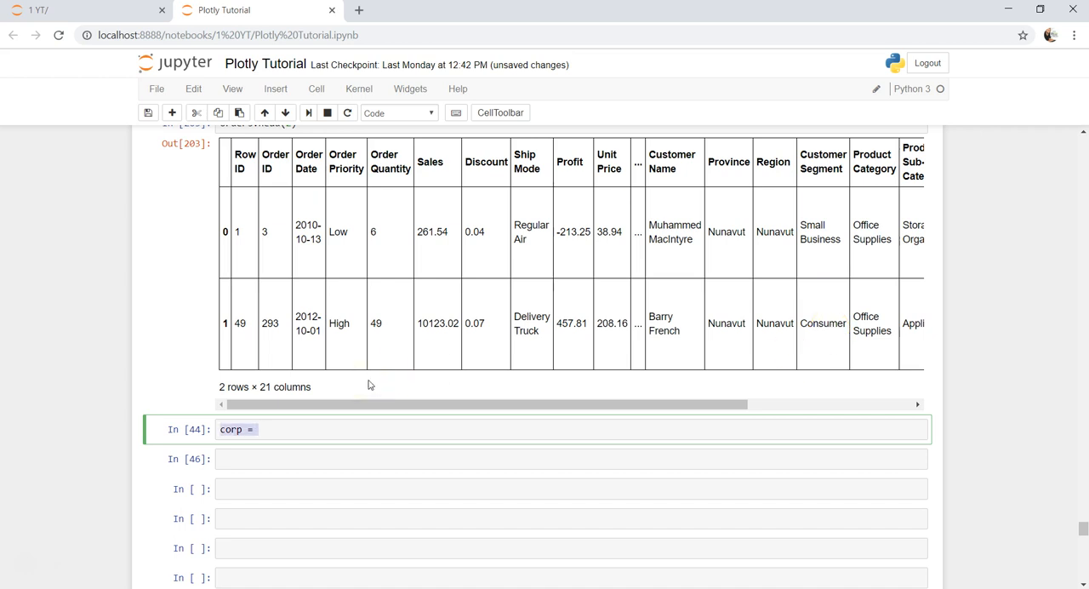
text(orders[])
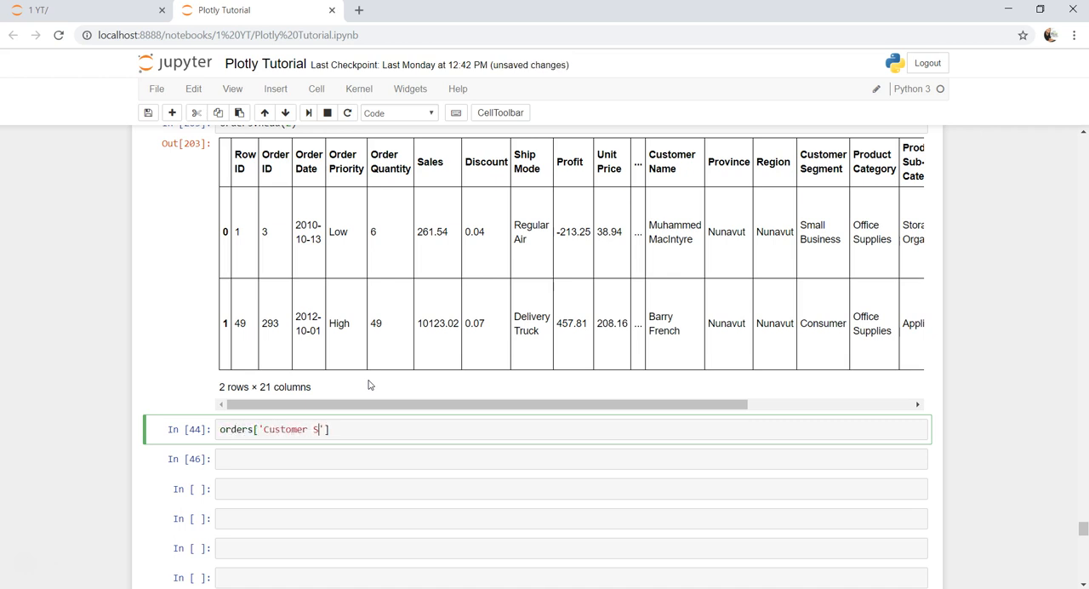
text(egment'].)
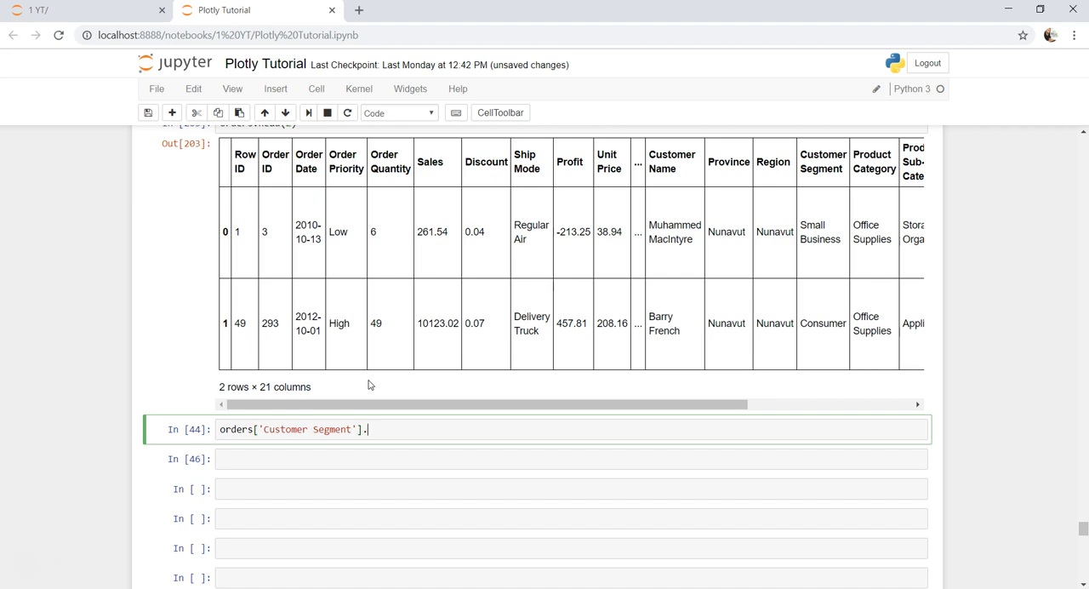
text(value_counts()
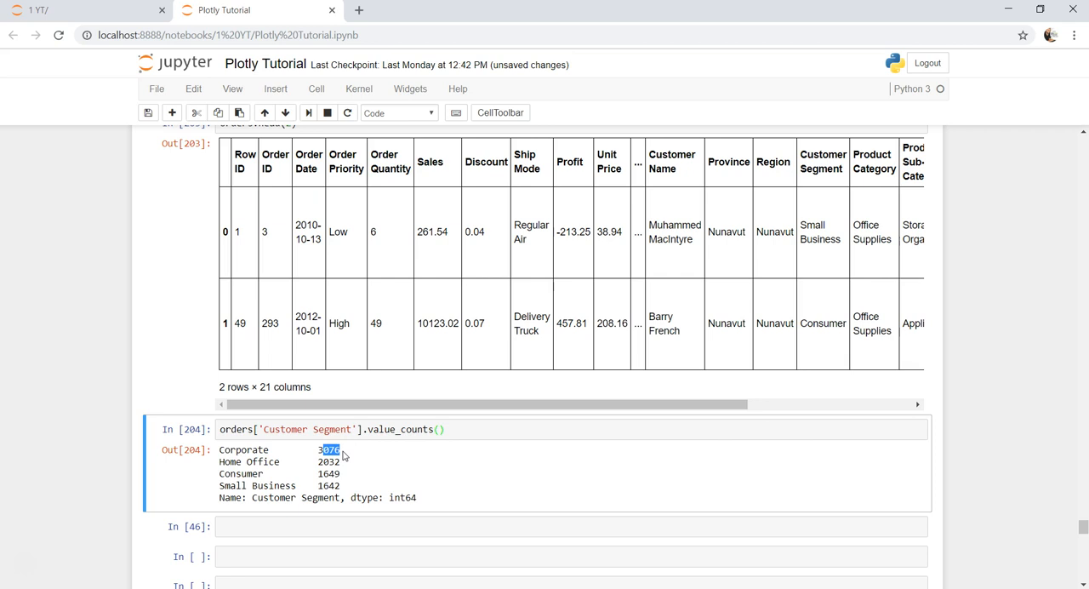
Step: Highlight the Corporate count 3076 and the Home Office segment name in the output
click(331, 449)
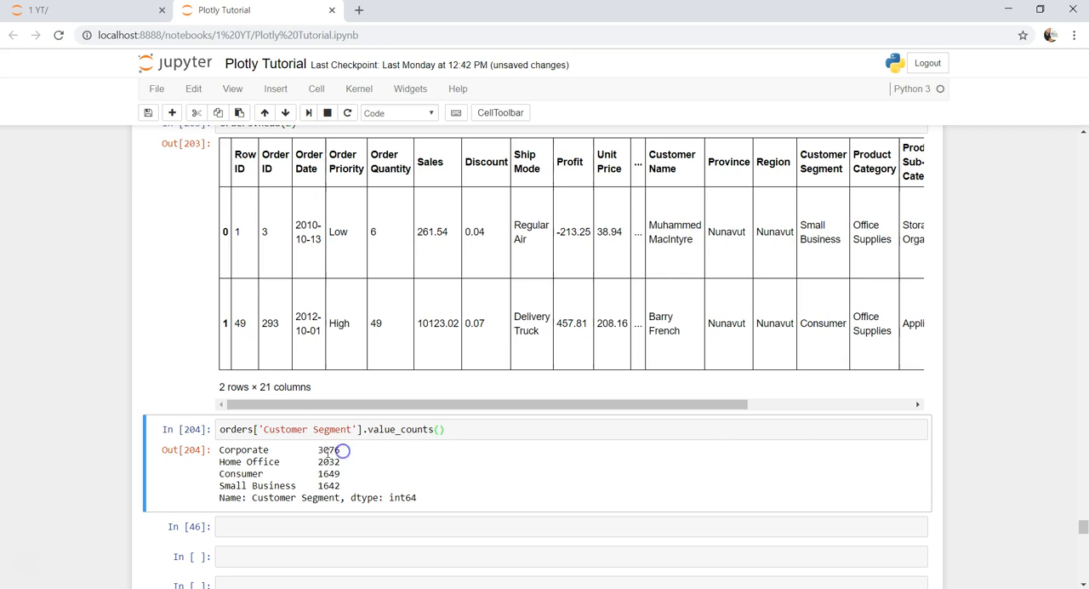
double_click(328, 449)
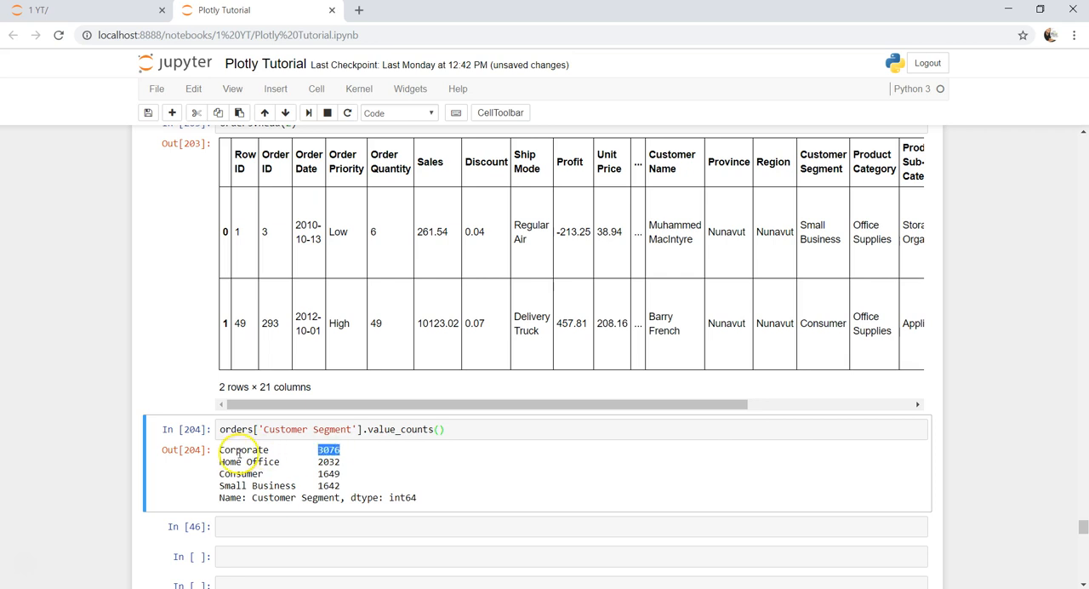
double_click(262, 461)
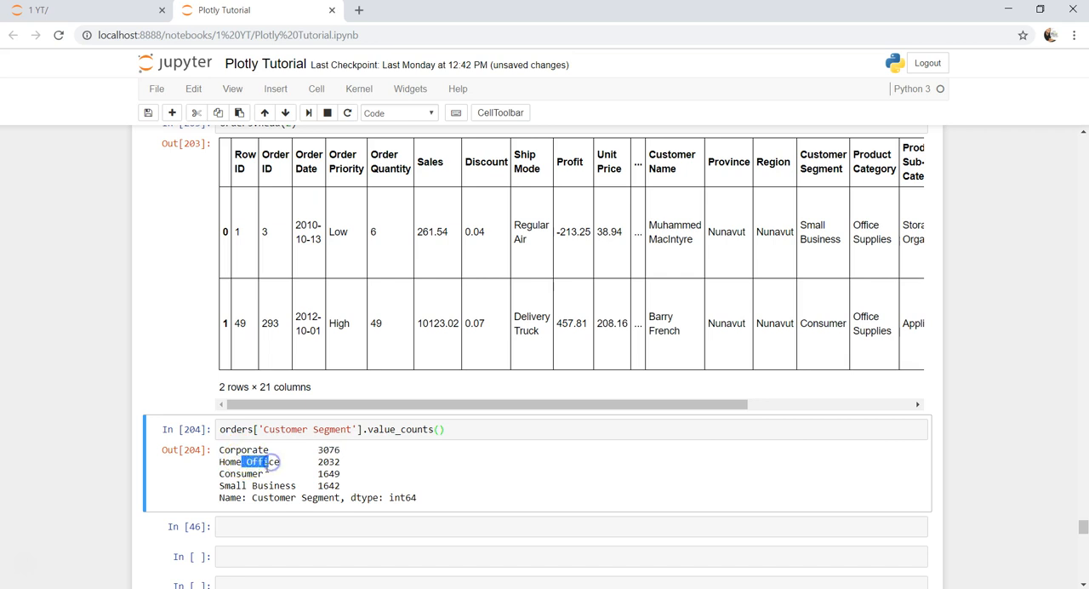
mouse_move(255, 488)
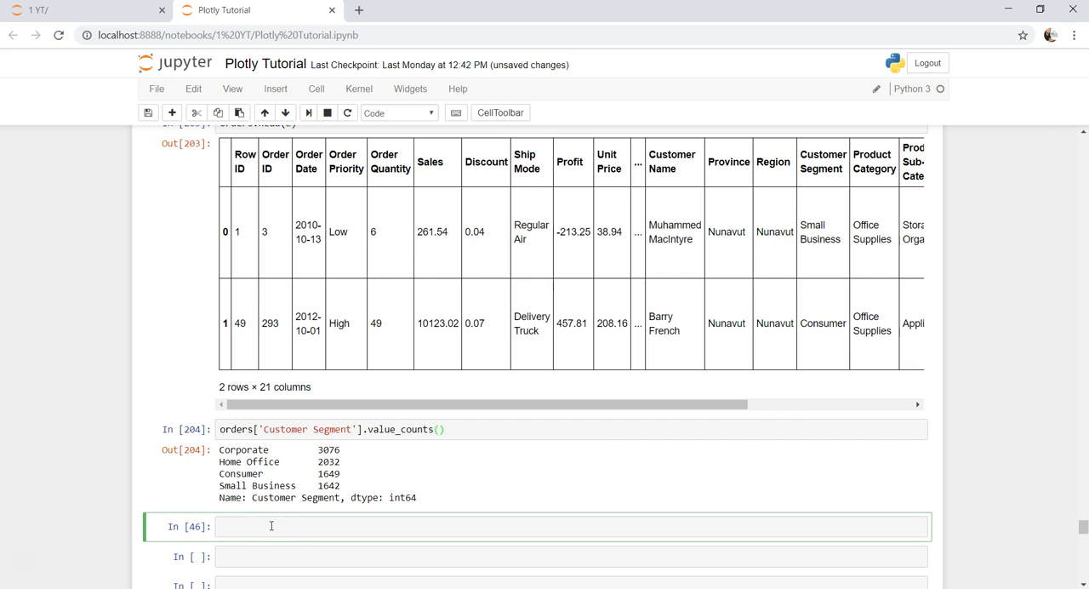
Step: Define corp, ho, cons and smb as orders.Sales filtered by each Customer Segment value
text(corp =)
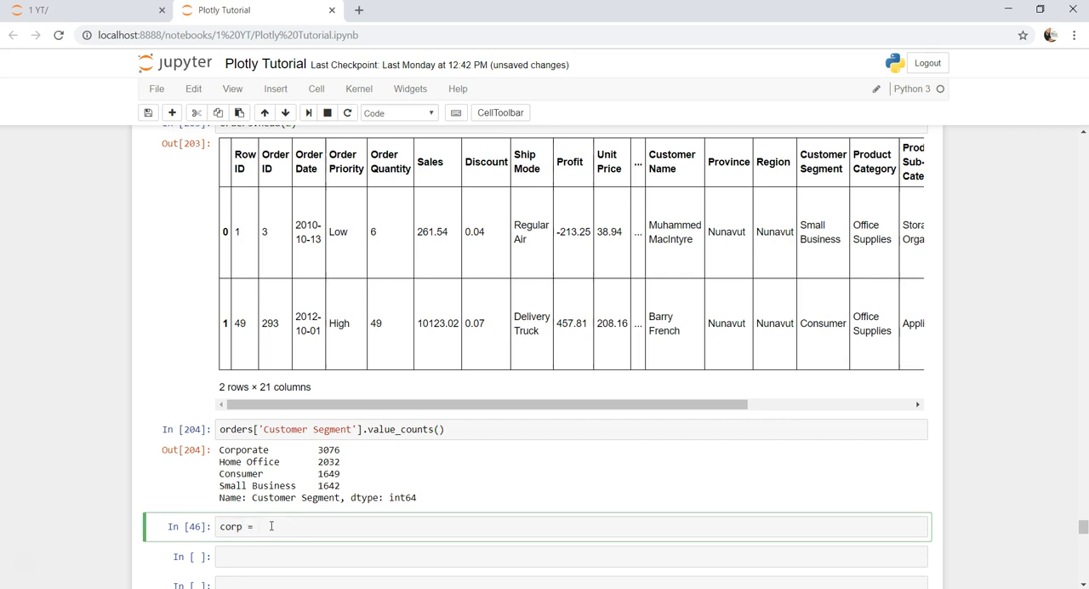
text(orders.)
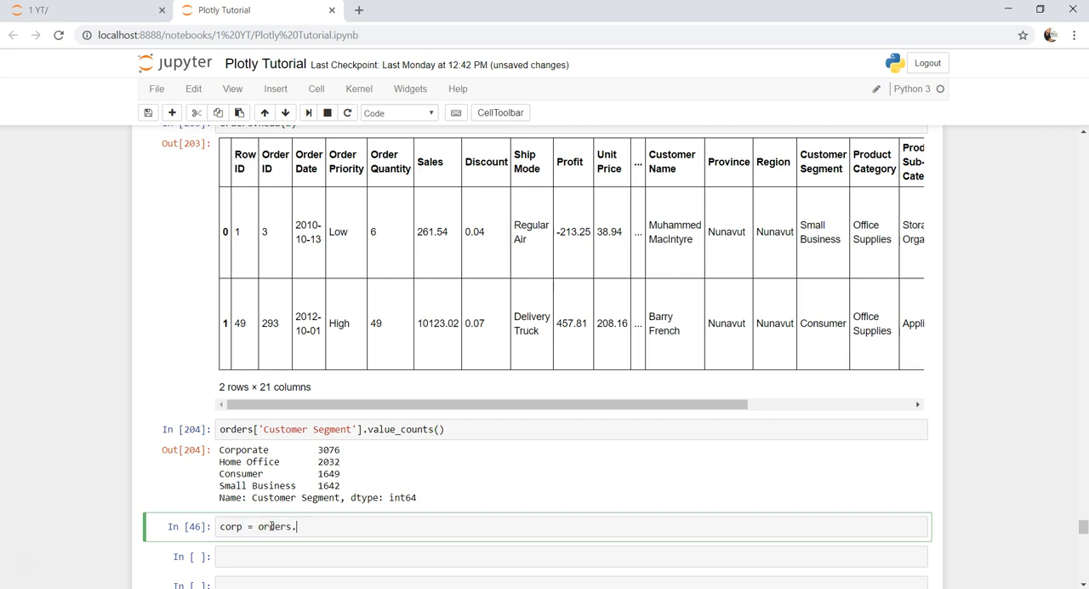
text(Sales[])
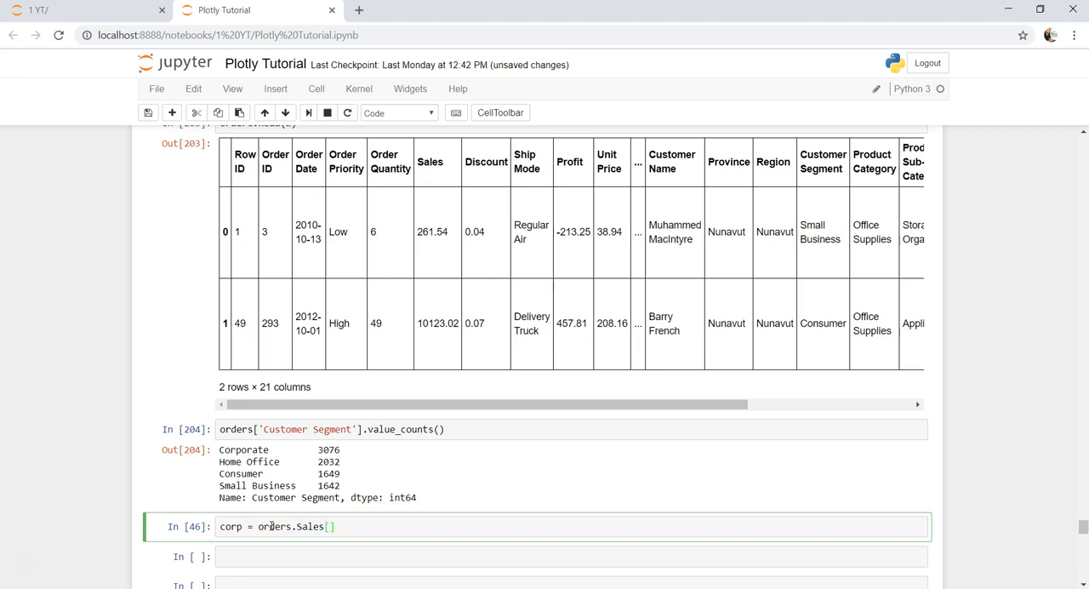
text(ord)
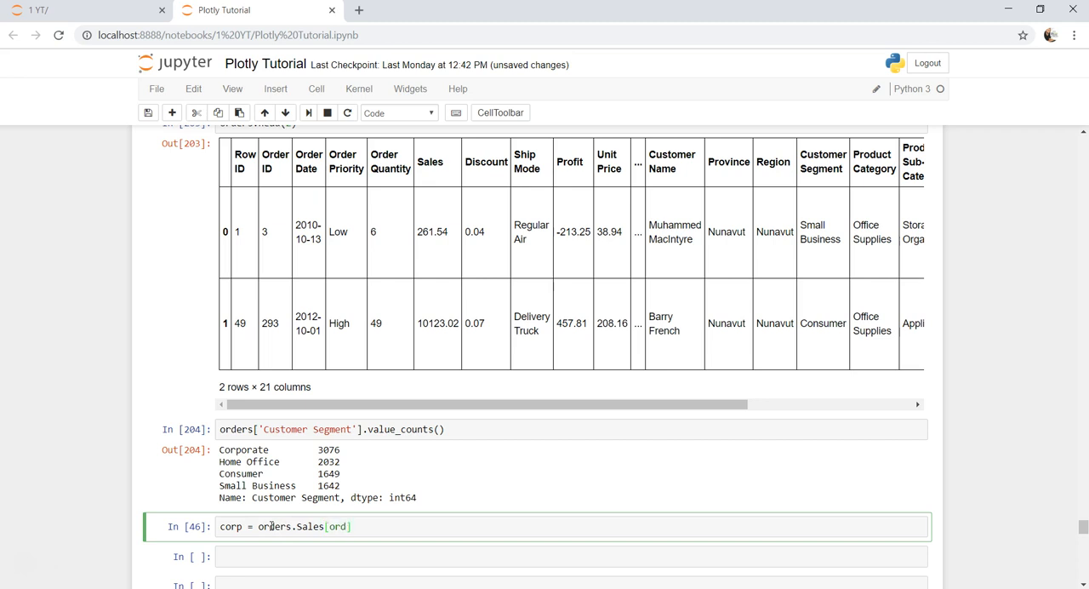
click(307, 428)
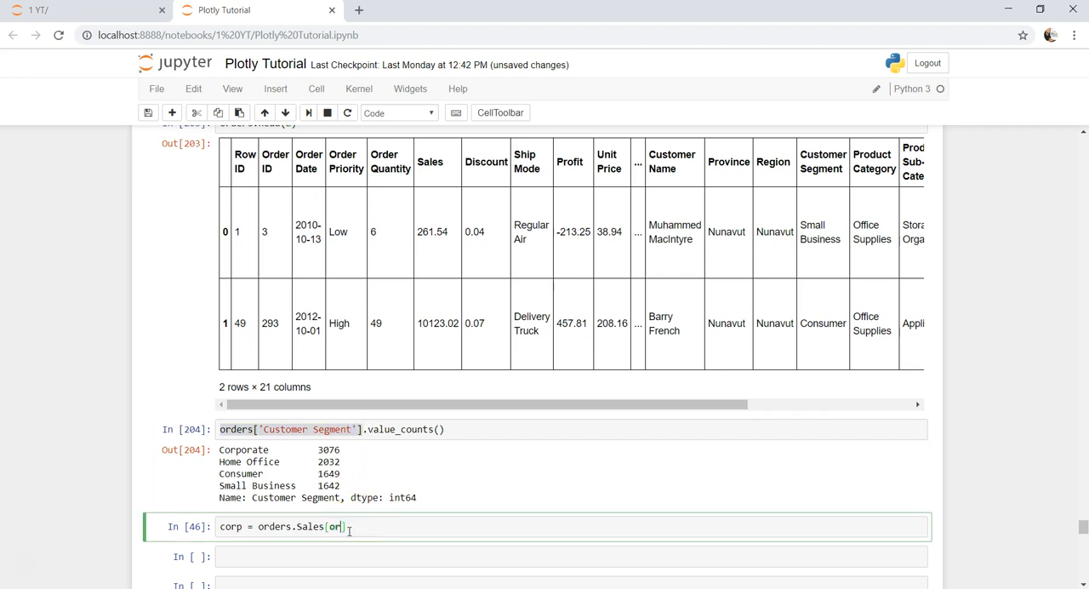
text(ders['Customer Segment'] ==])
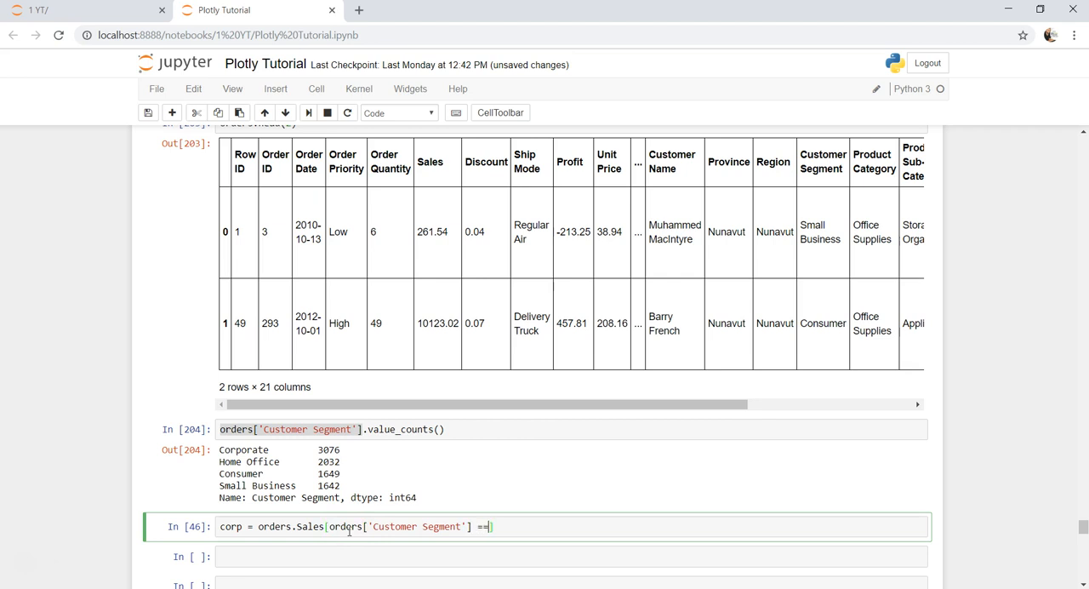
text('Corp'])
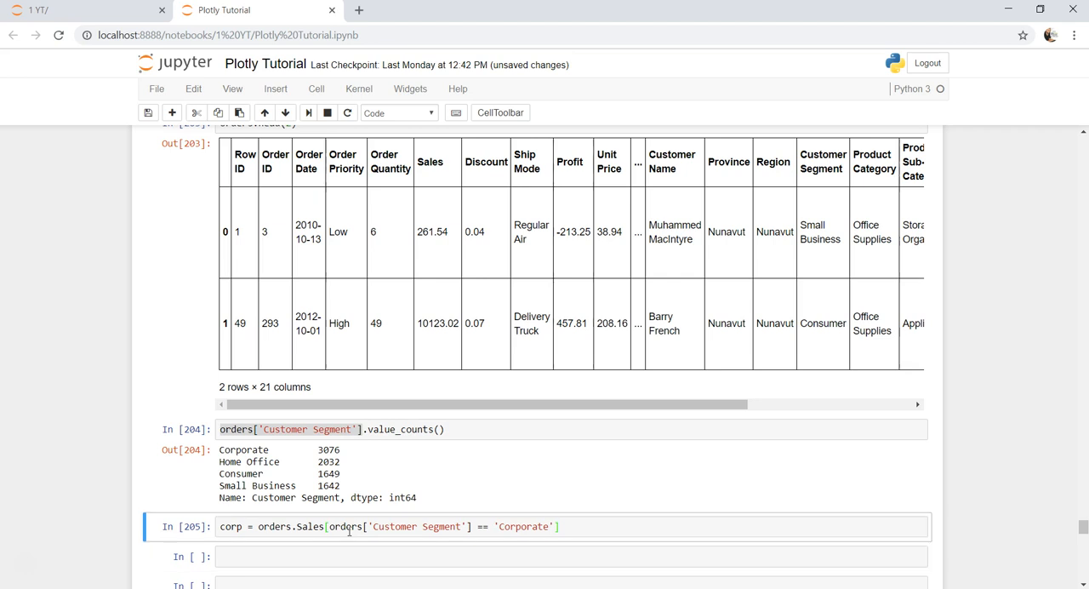
click(553, 526)
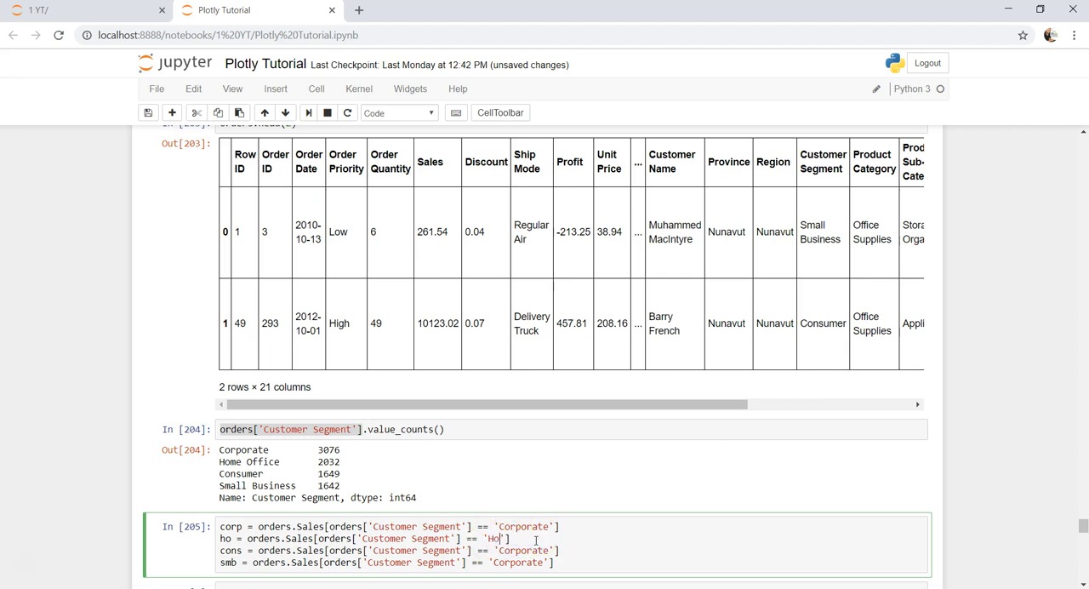
text(me Office)
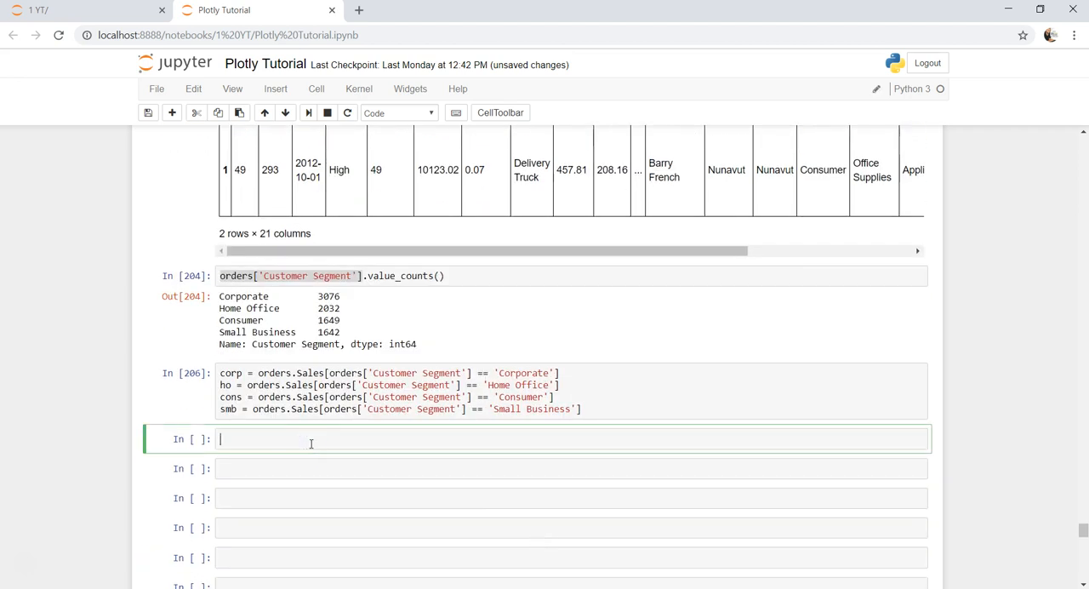
Step: Write the first trace: trace0 = go.Box(y=corp, name='Corporate')
text(trace)
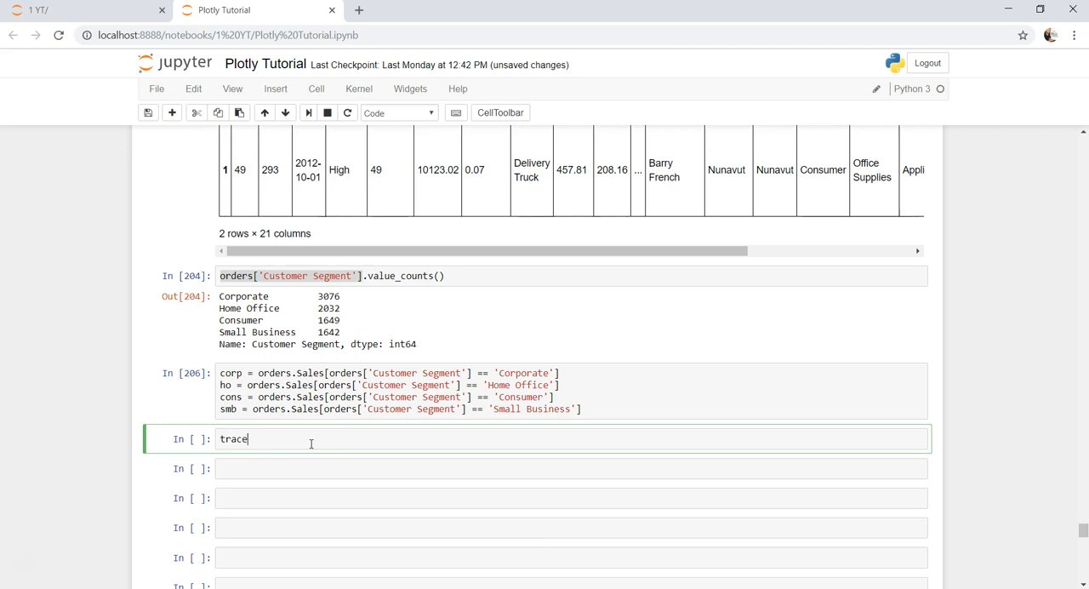
text(0 = g)
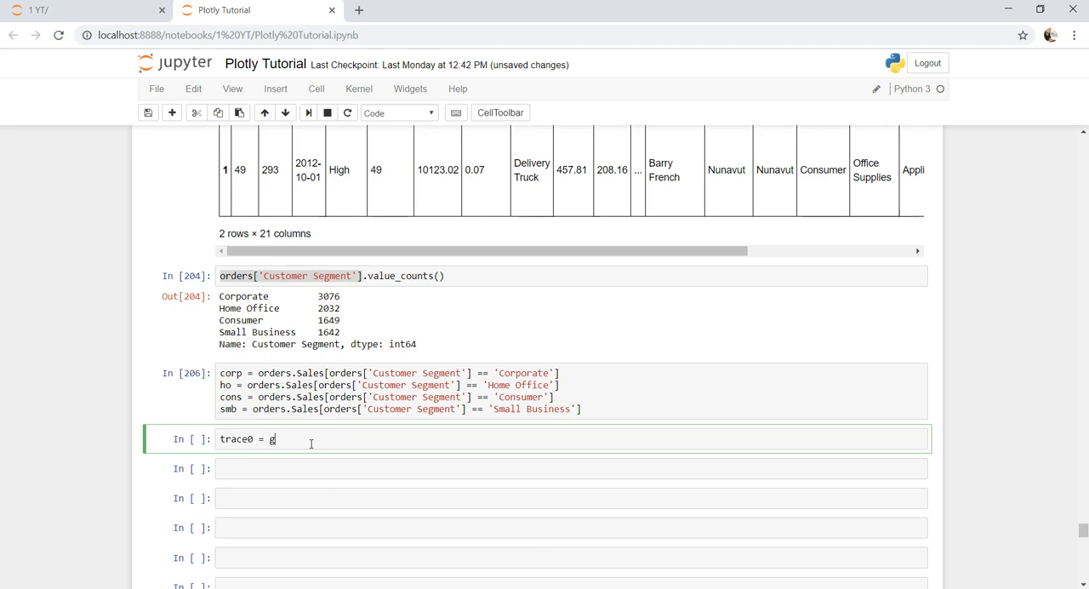
text(o.Box)
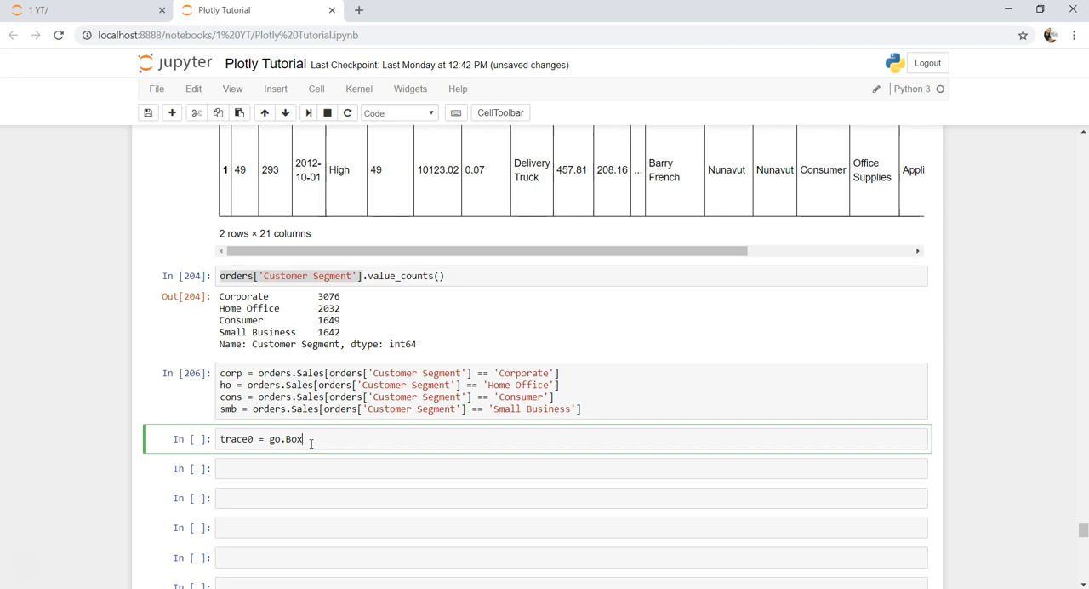
text(()
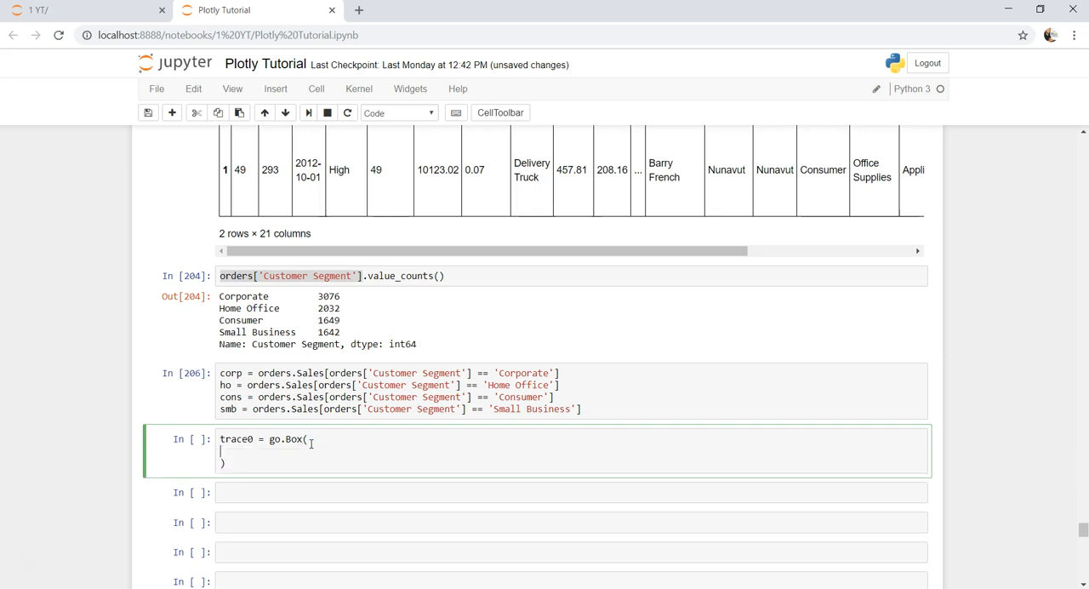
text(y)
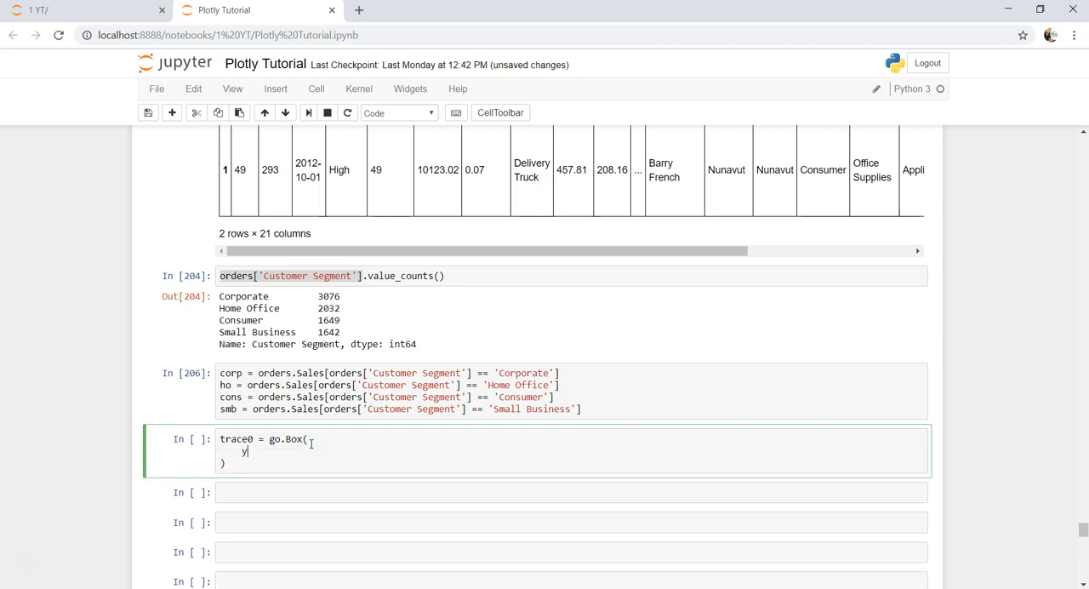
text(=)
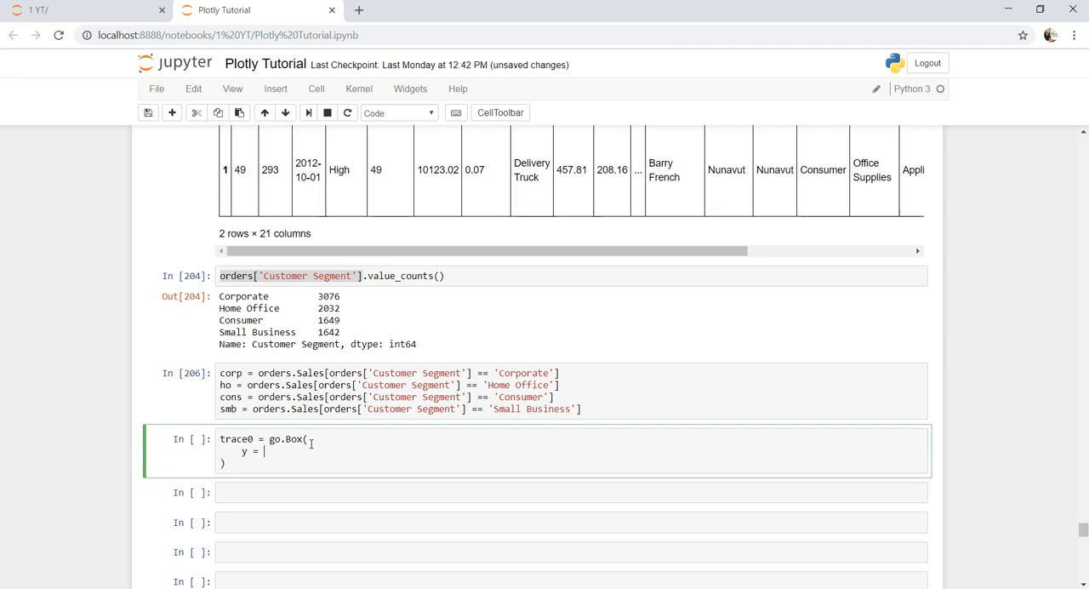
text(corp,)
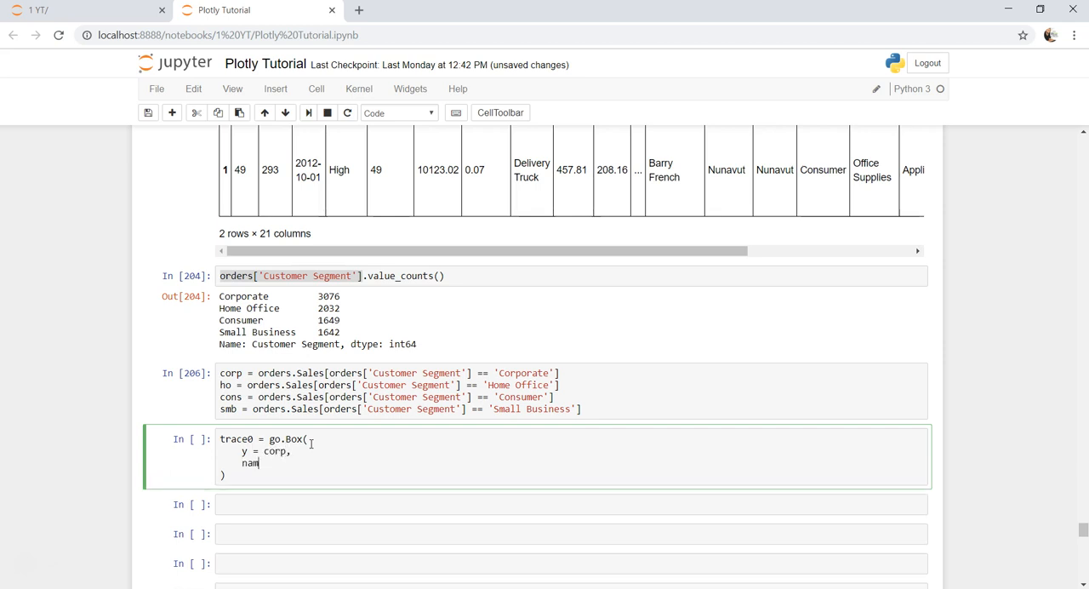
text(e = '')
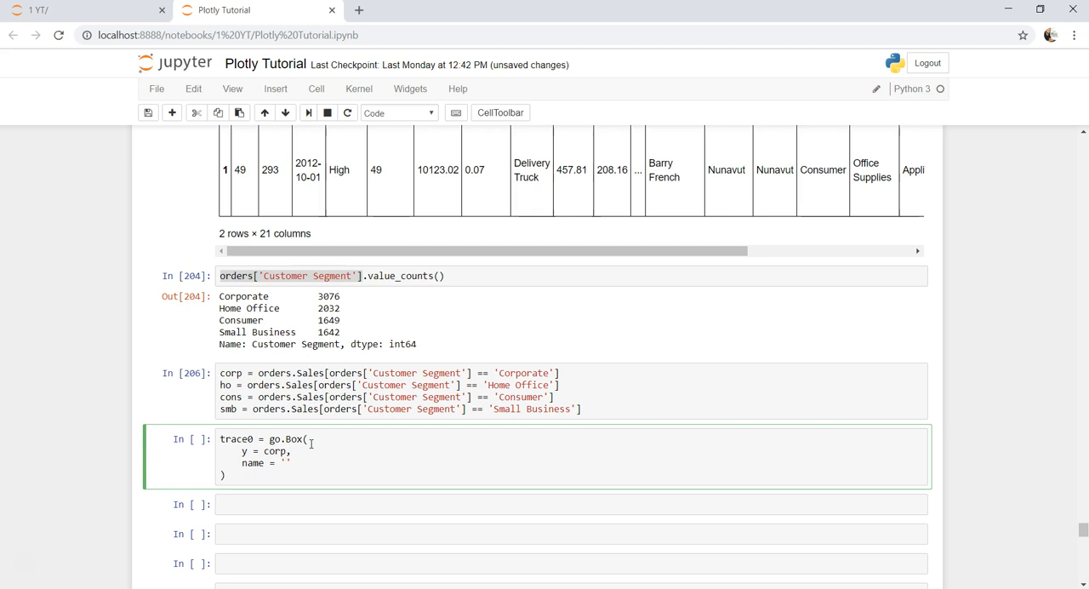
text(Corporate)
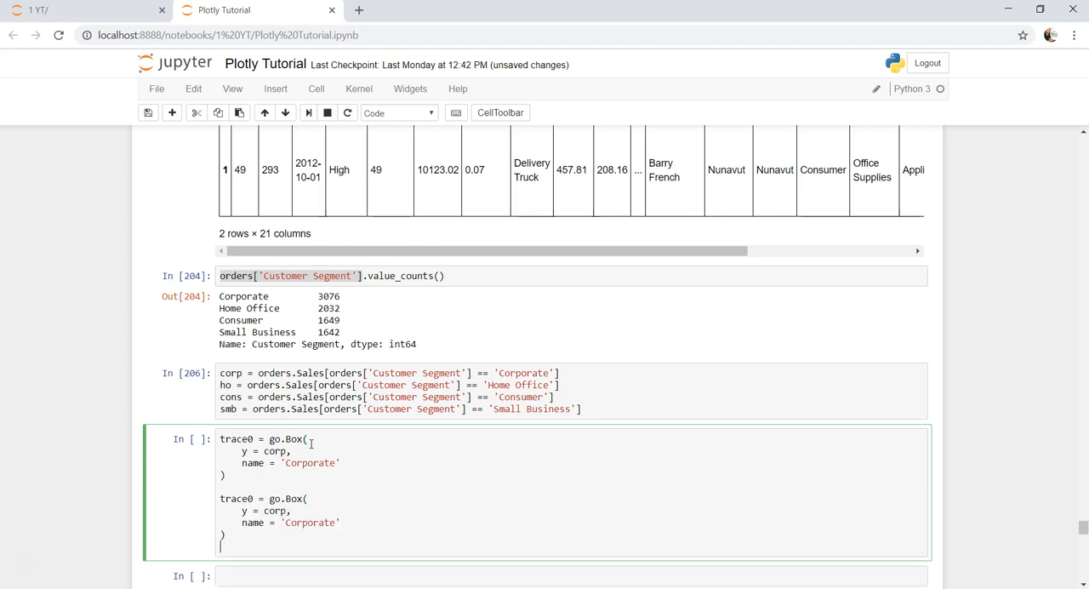
scroll(down, 3)
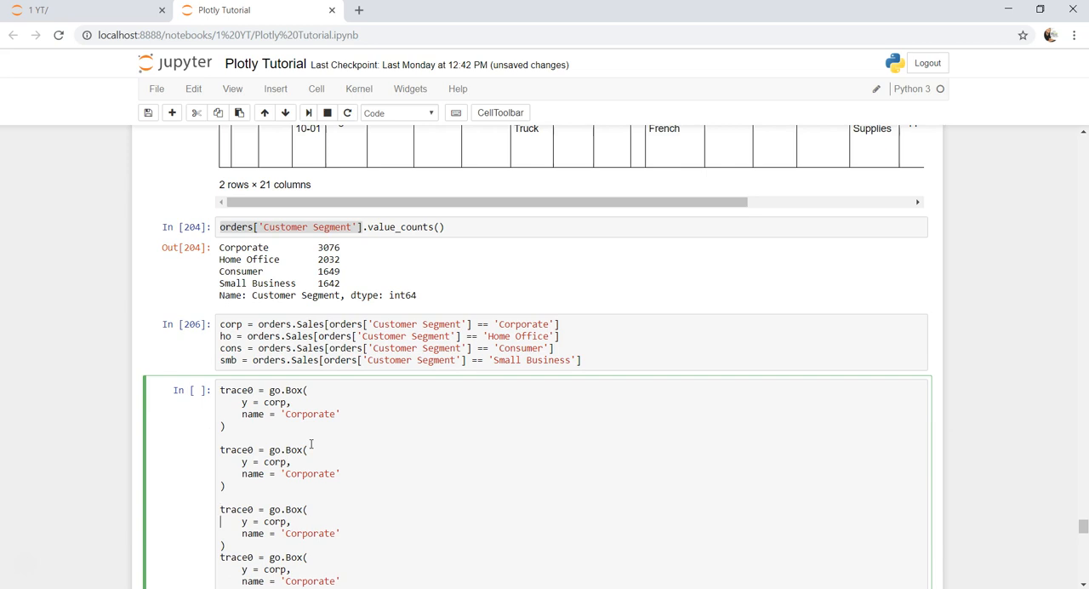
scroll(down, 3)
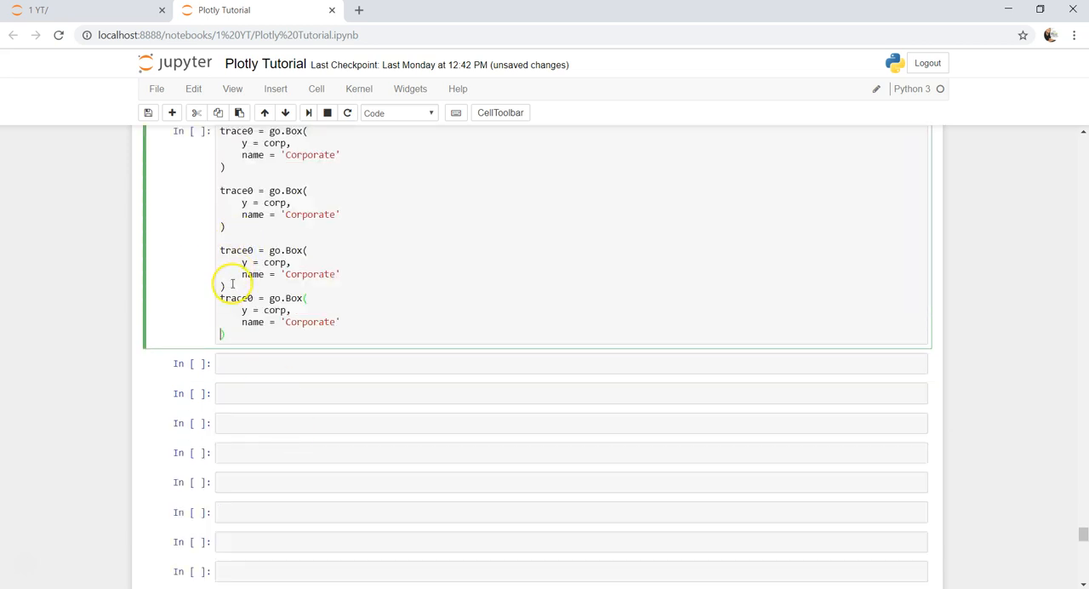
scroll(up, 3)
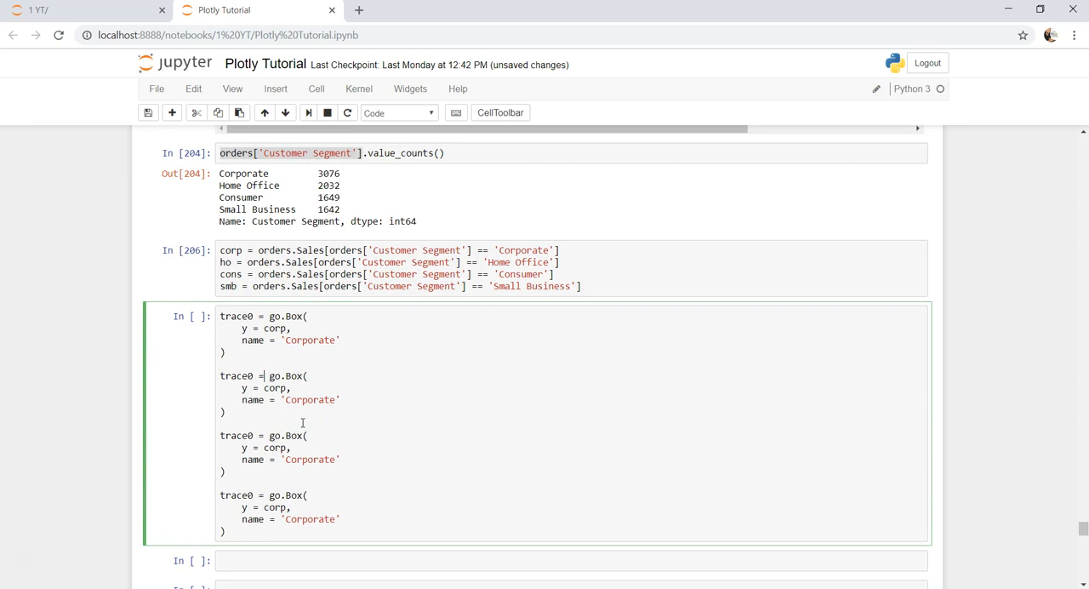
Step: Edit copied blocks into trace1–trace3 using cons/Consumer, ho/Home Office and smb/Small Business
text(1)
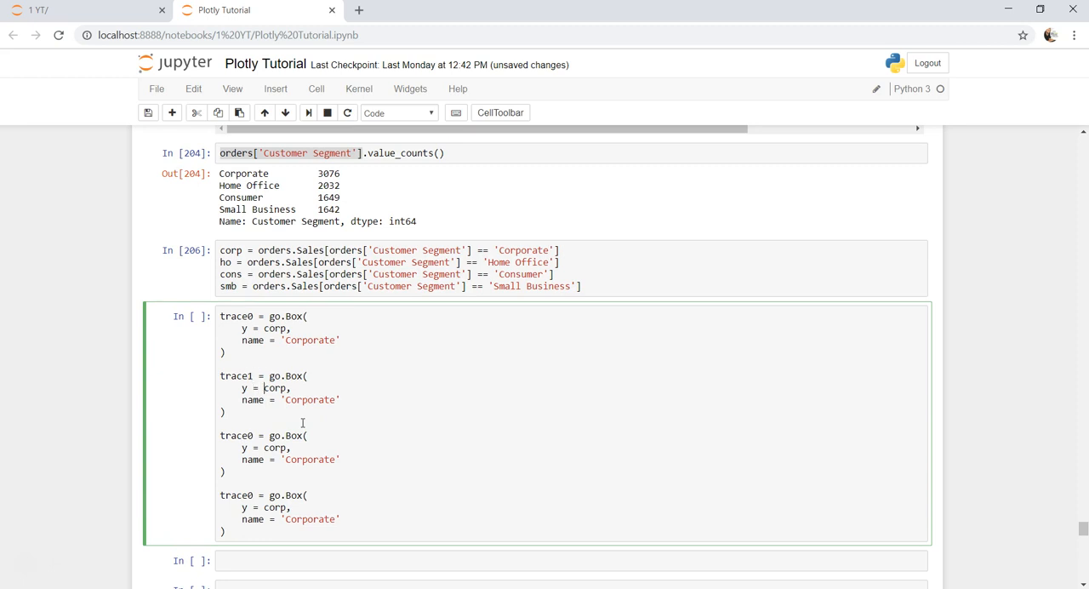
text(cons)
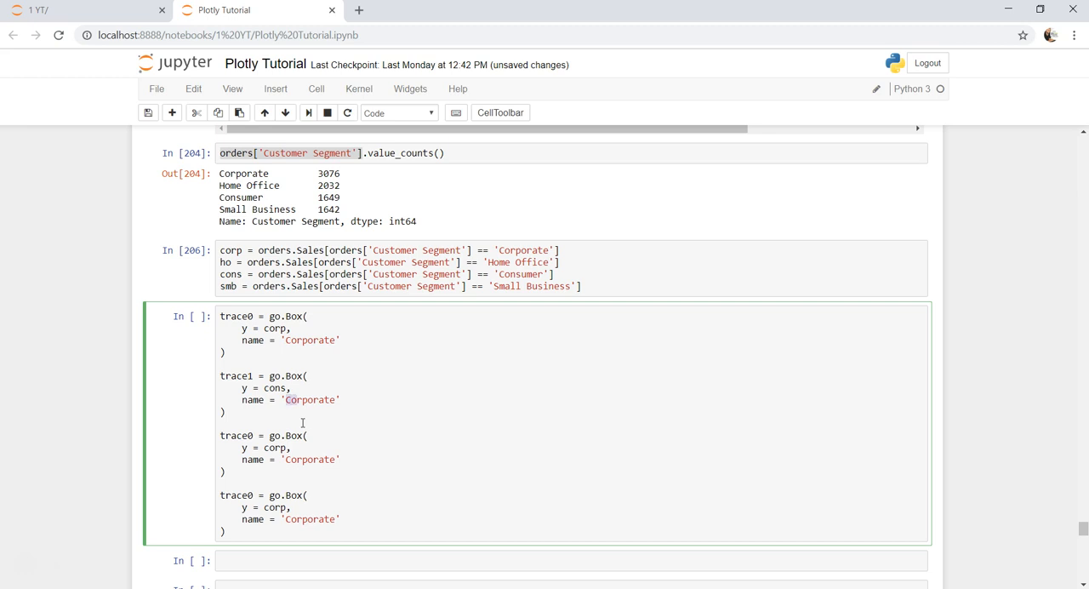
click(306, 400)
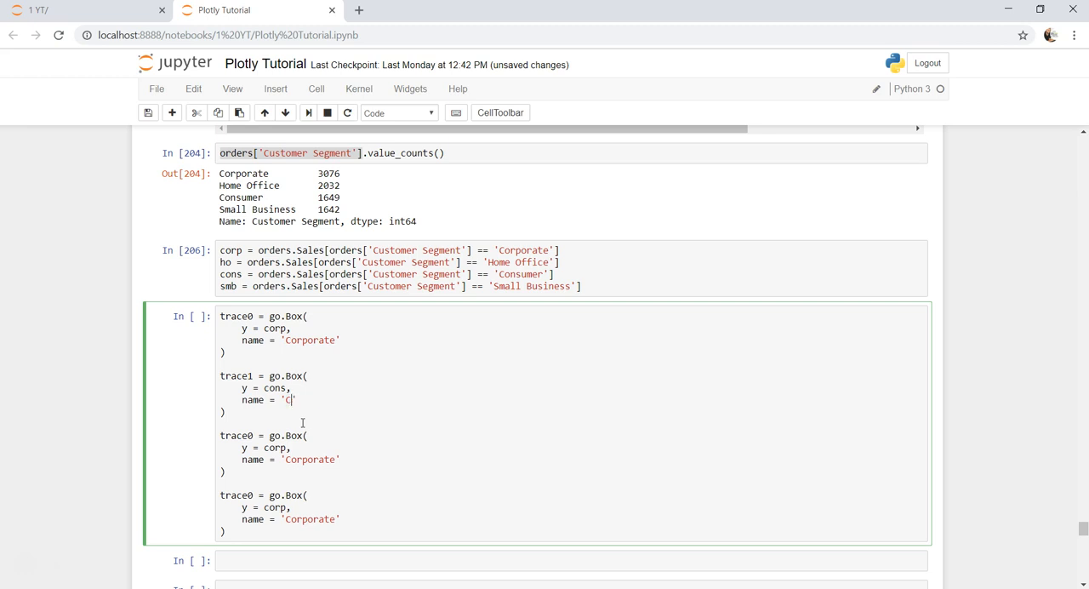
text(onsumer)
click(264, 434)
text(2)
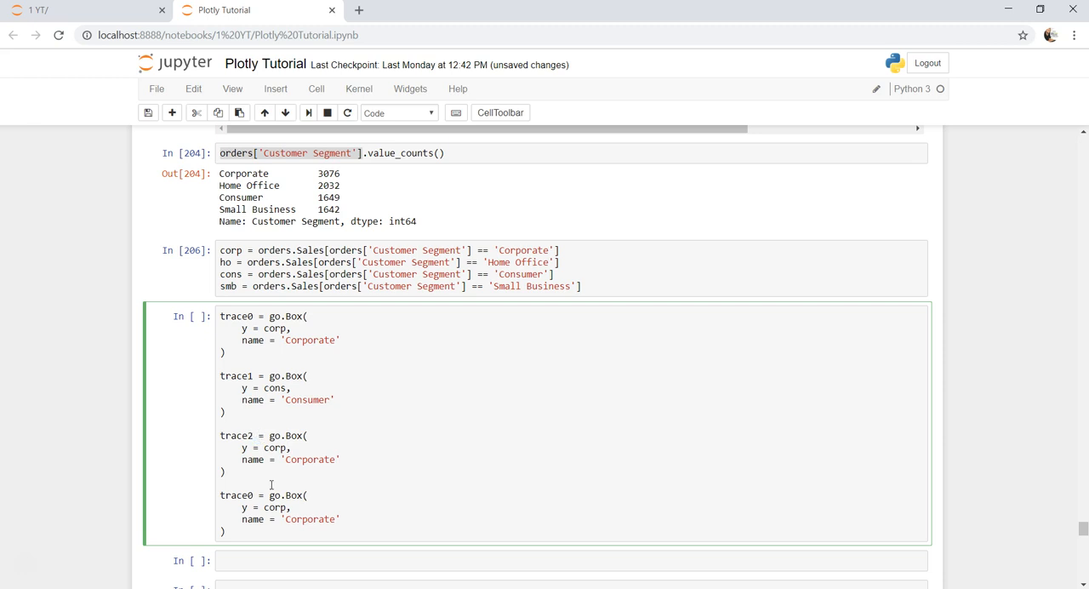
double_click(308, 459)
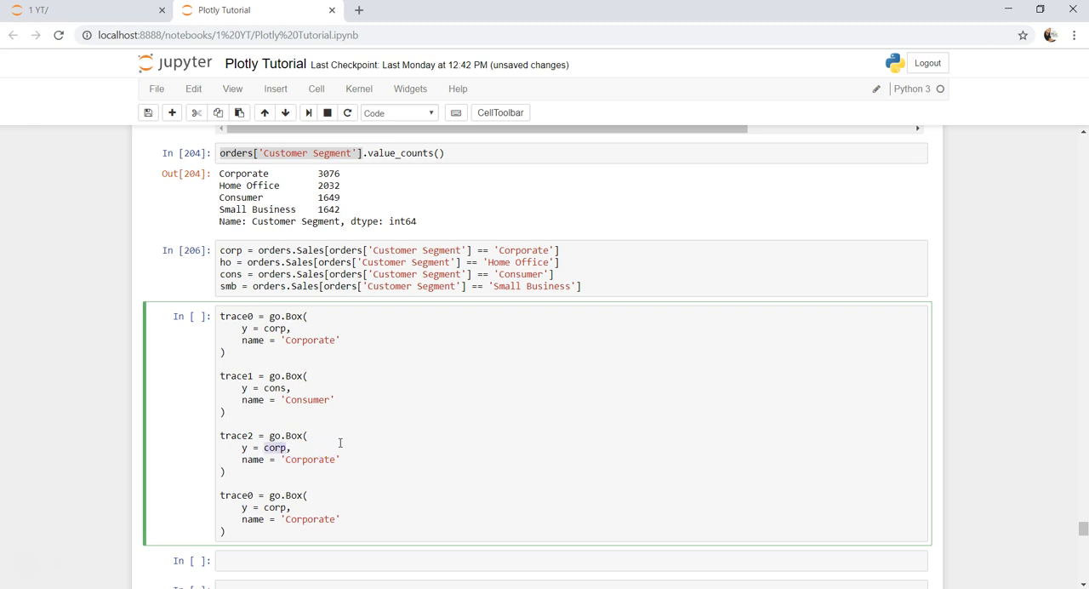
text(ho)
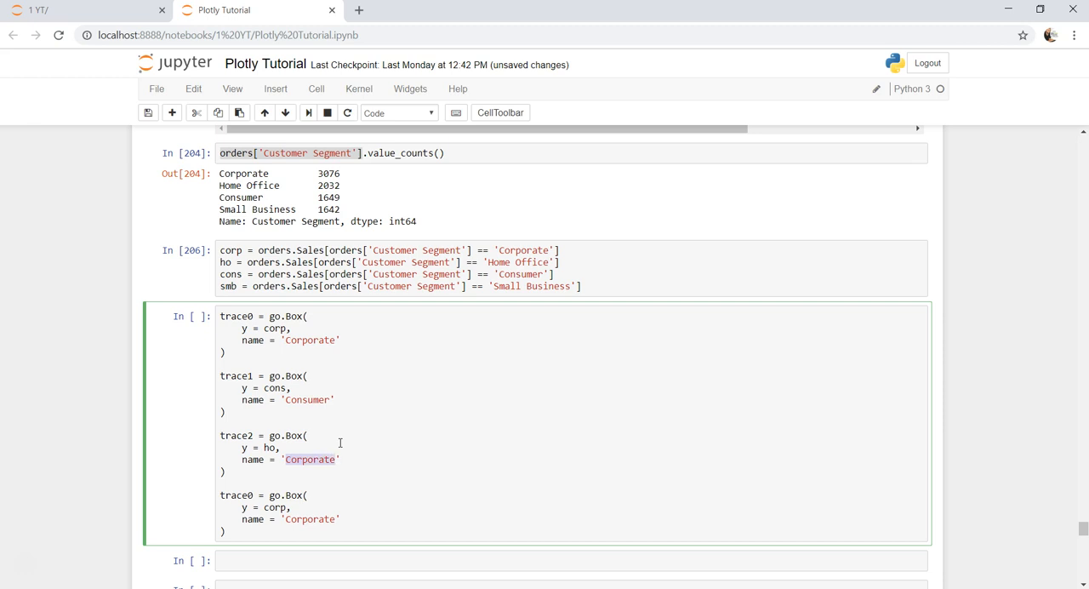
text(Home O)
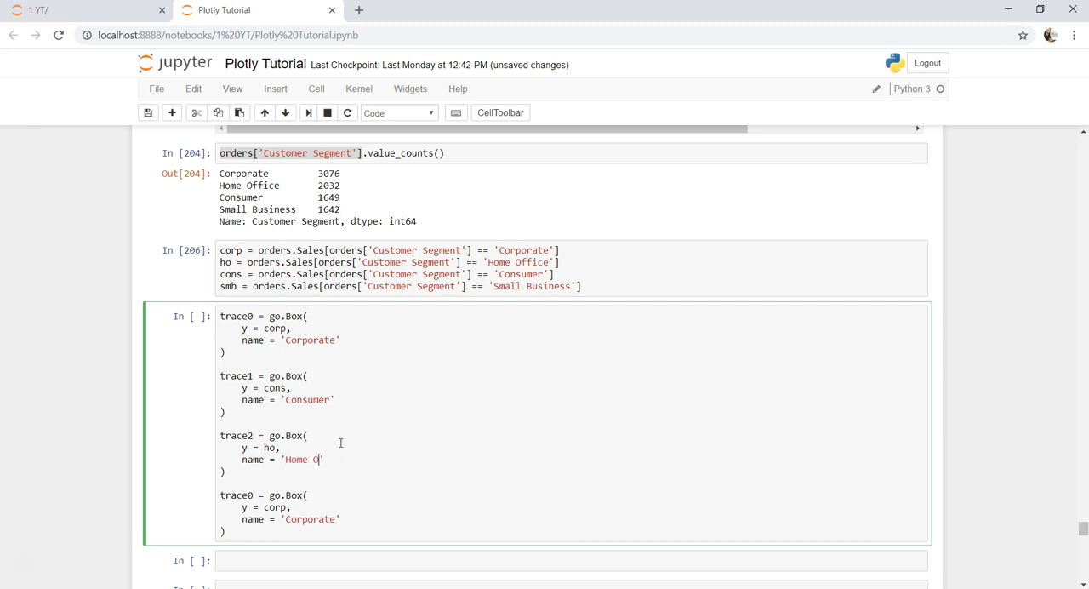
text(ffice)
click(264, 495)
text(3)
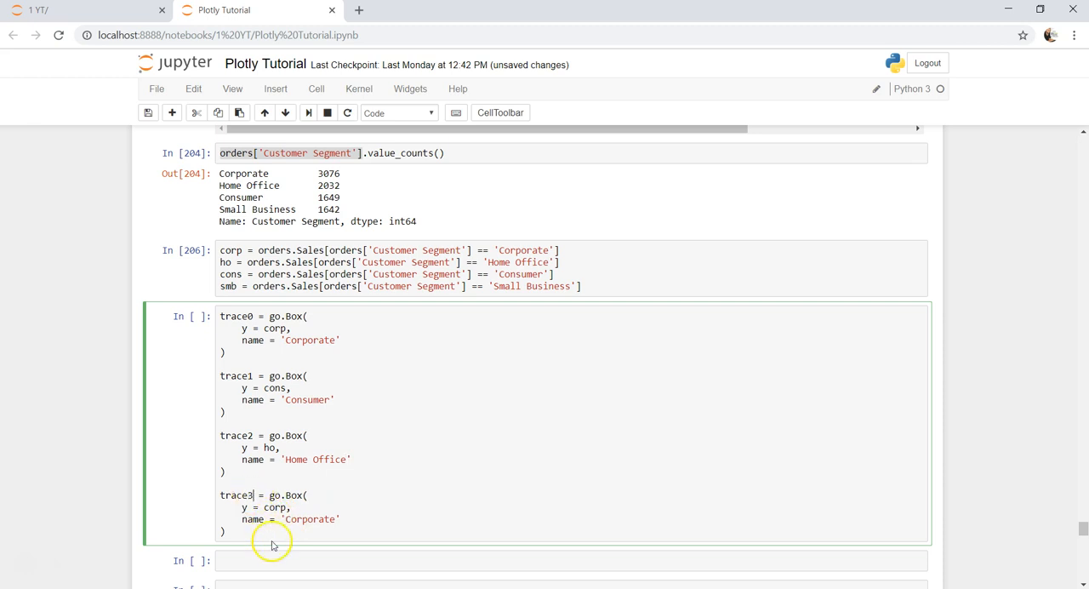
double_click(273, 506)
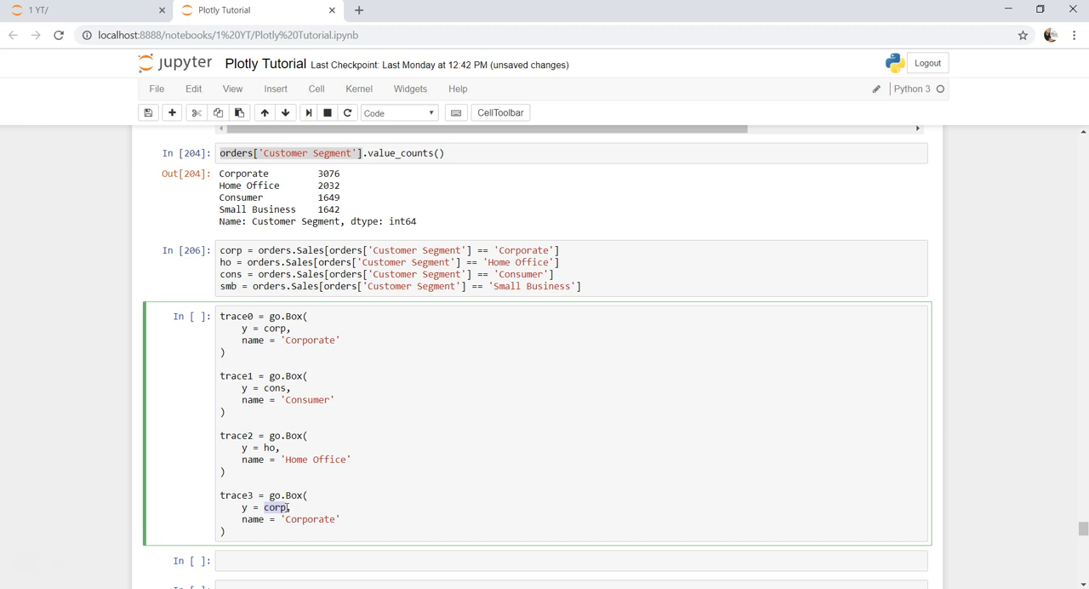
text(smb)
click(573, 519)
text(Small Business)
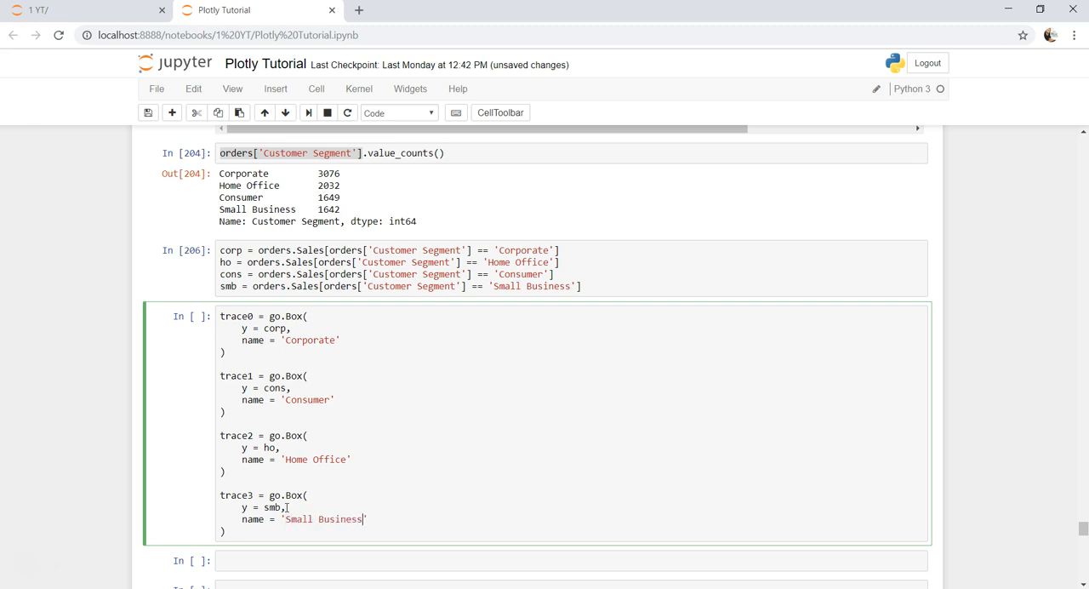
text(dat)
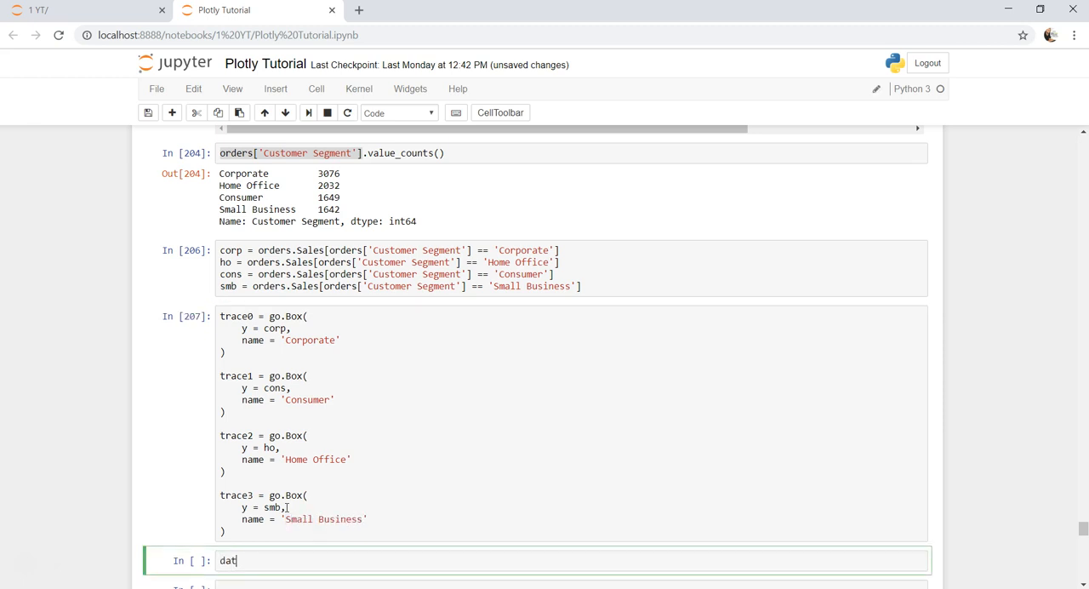
Step: Collect the traces into data = [trace0, trace1, trace2, trace3]
text(a = [trace)
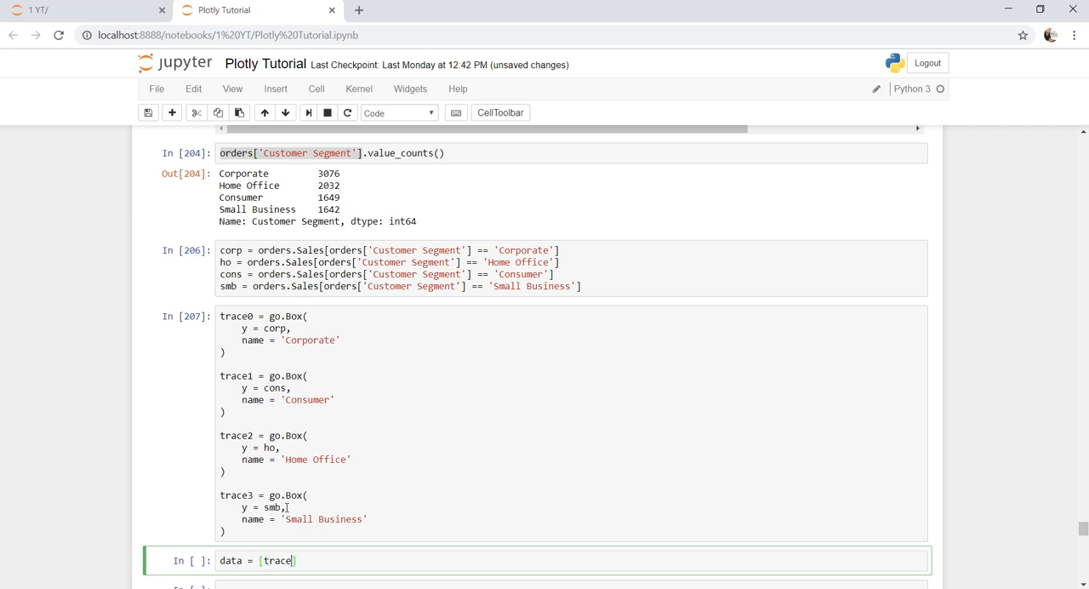
text(0,)
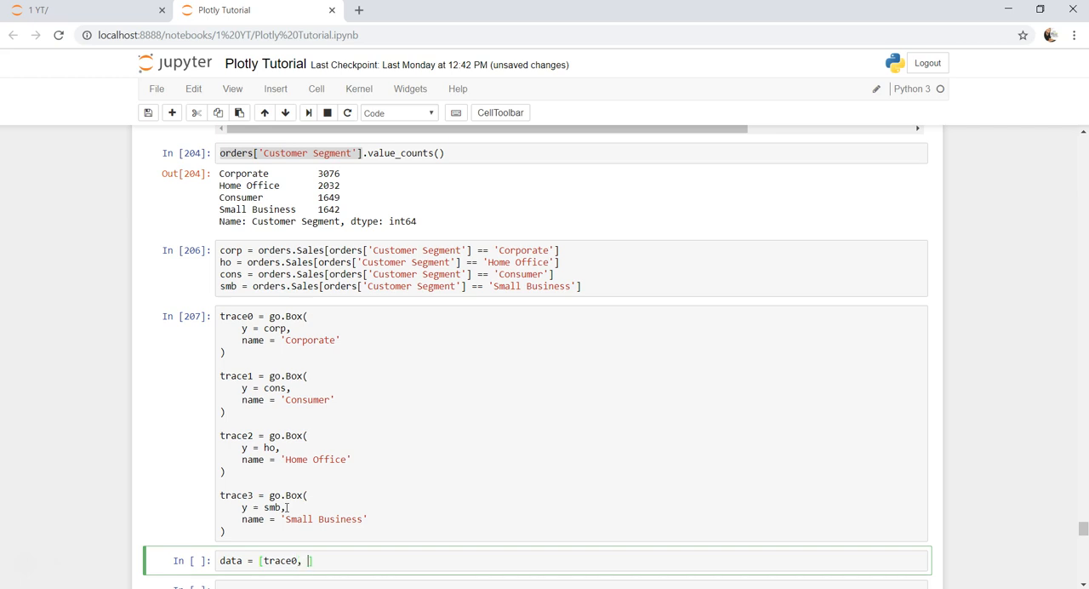
text(trace1,)
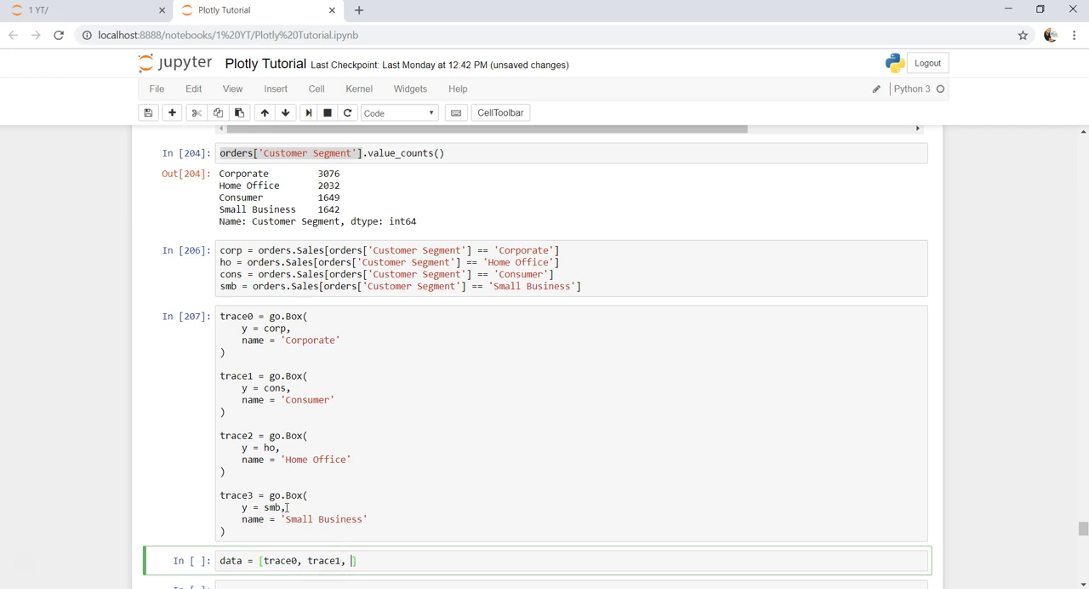
text(trace1)
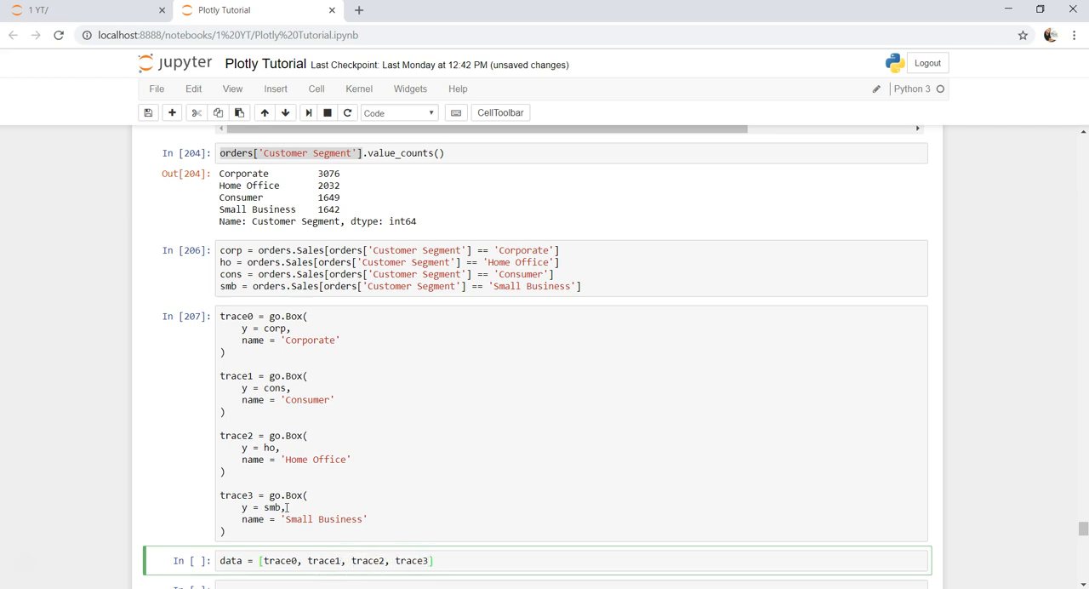
Step: Define layout = go.Layout titled 'Distrubiton of Sales by Customer Segment'
text(layout)
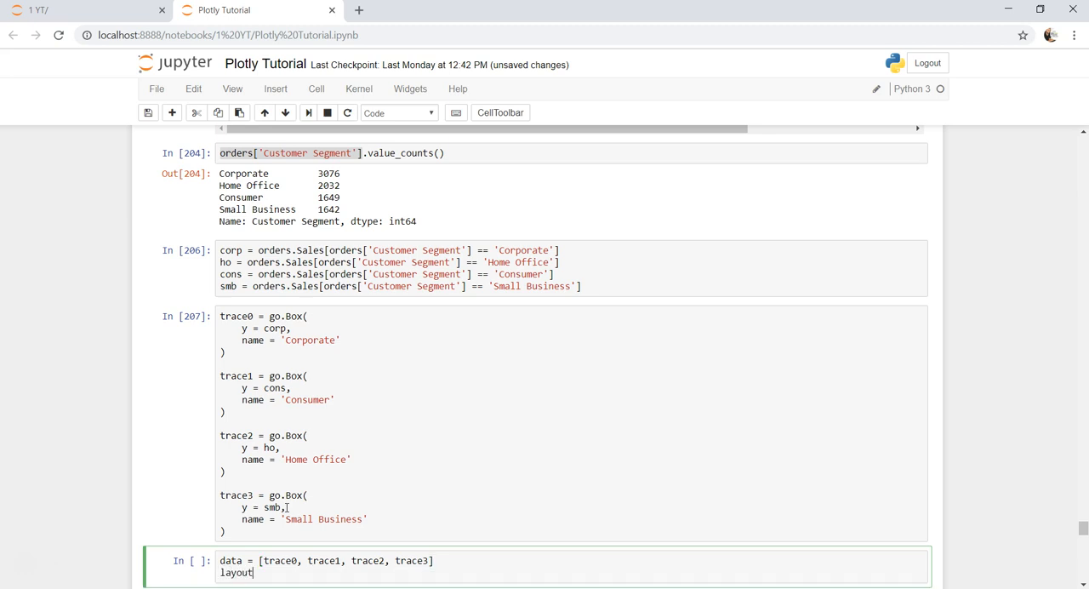
text(= go.l)
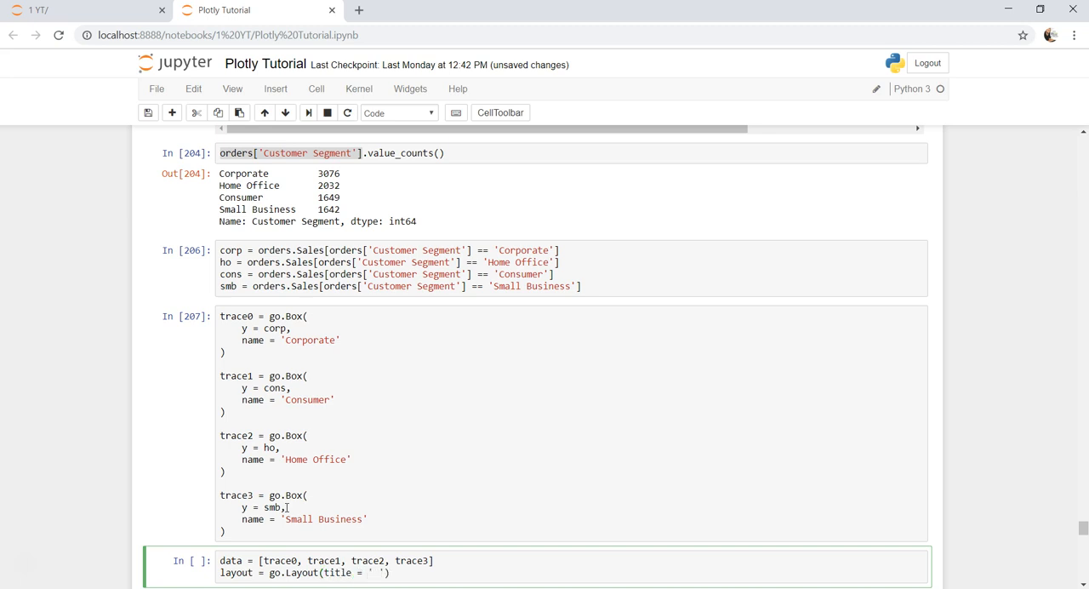
text(D)
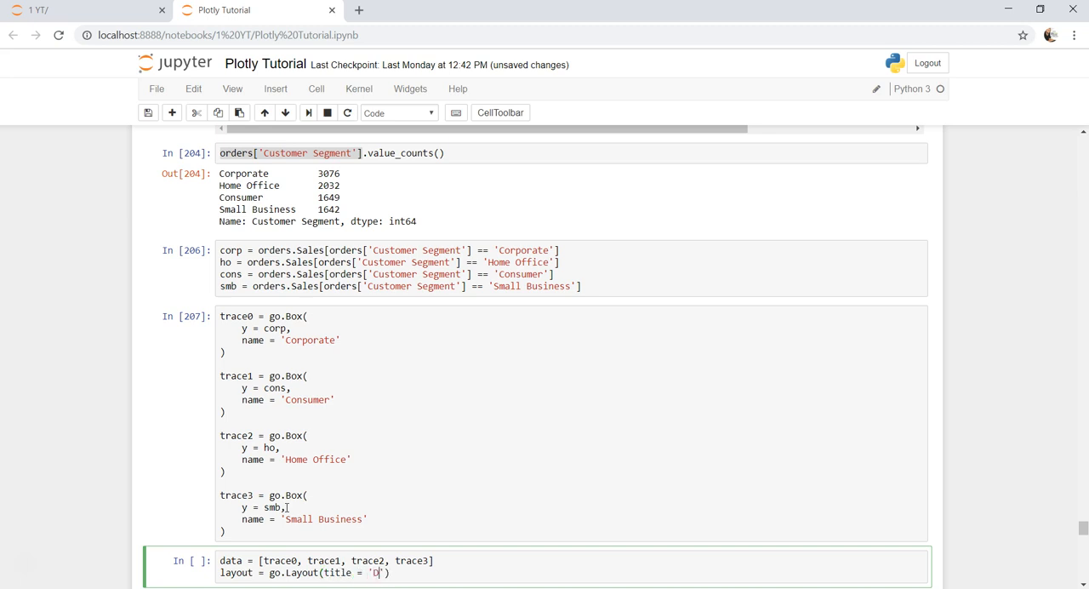
text(istrubiton)
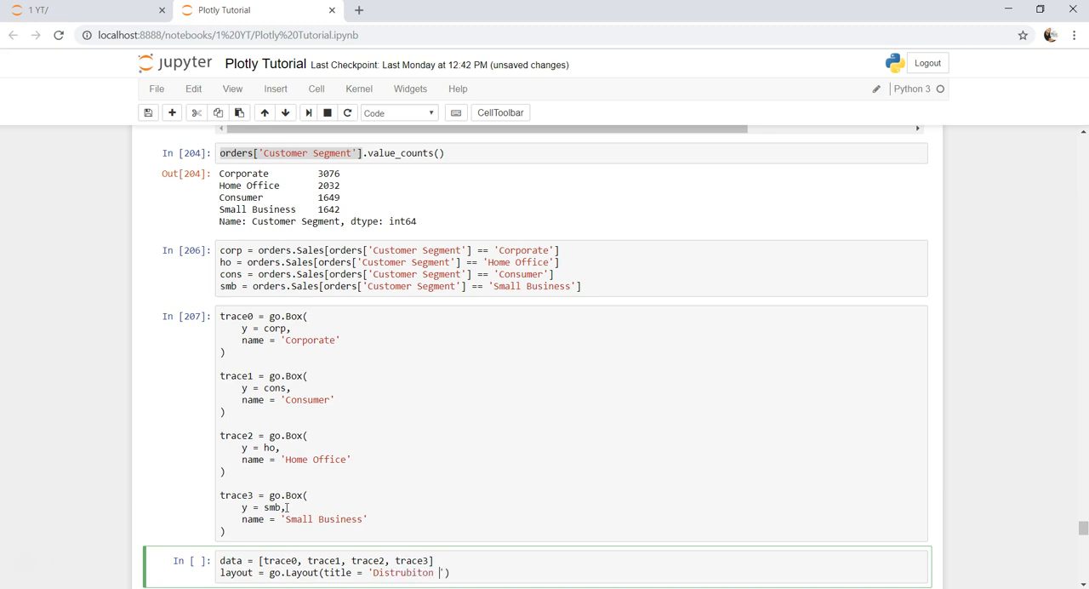
text(of customer b)
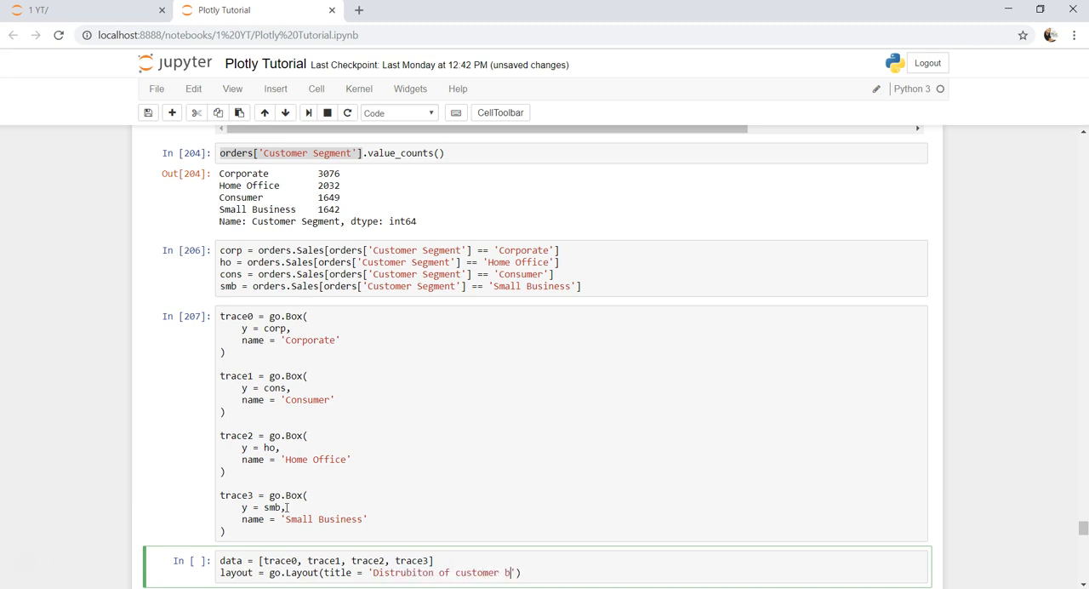
text(egment)
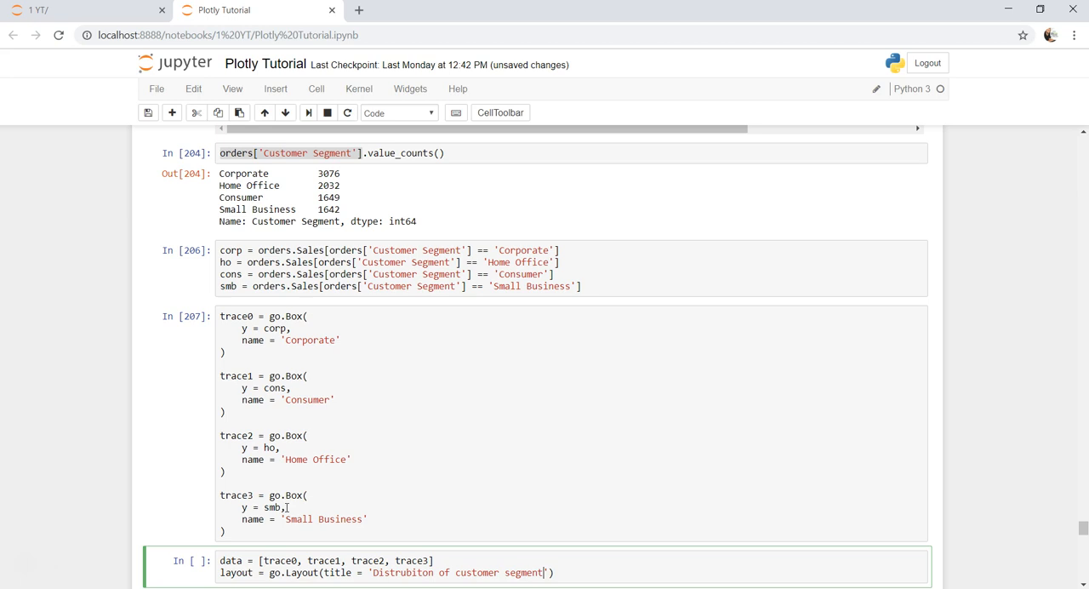
key(Backspace)
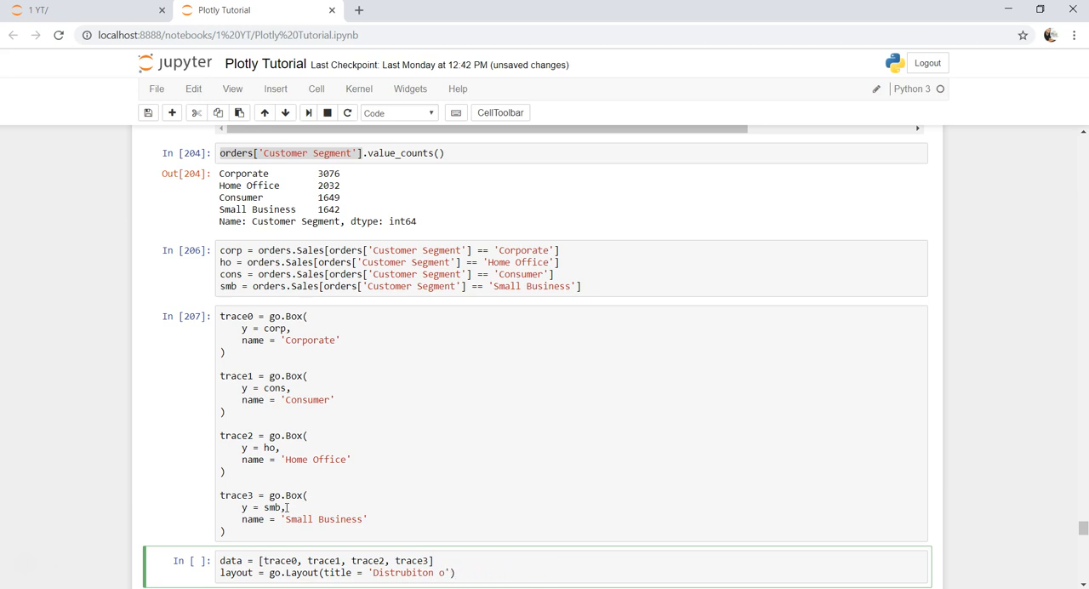
text(f Sales by C)
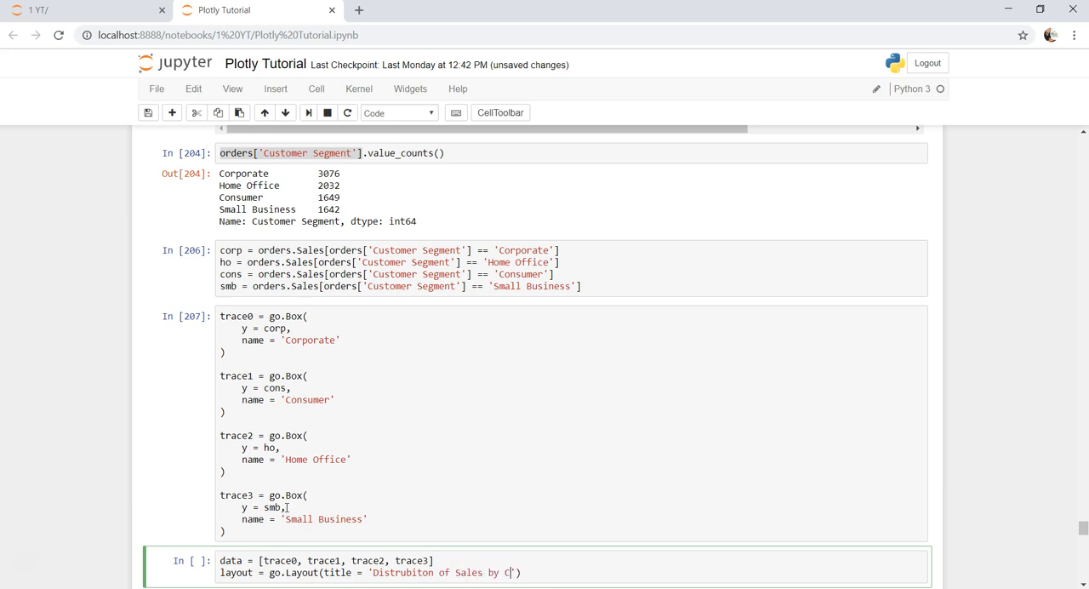
text(ustomer Segment)
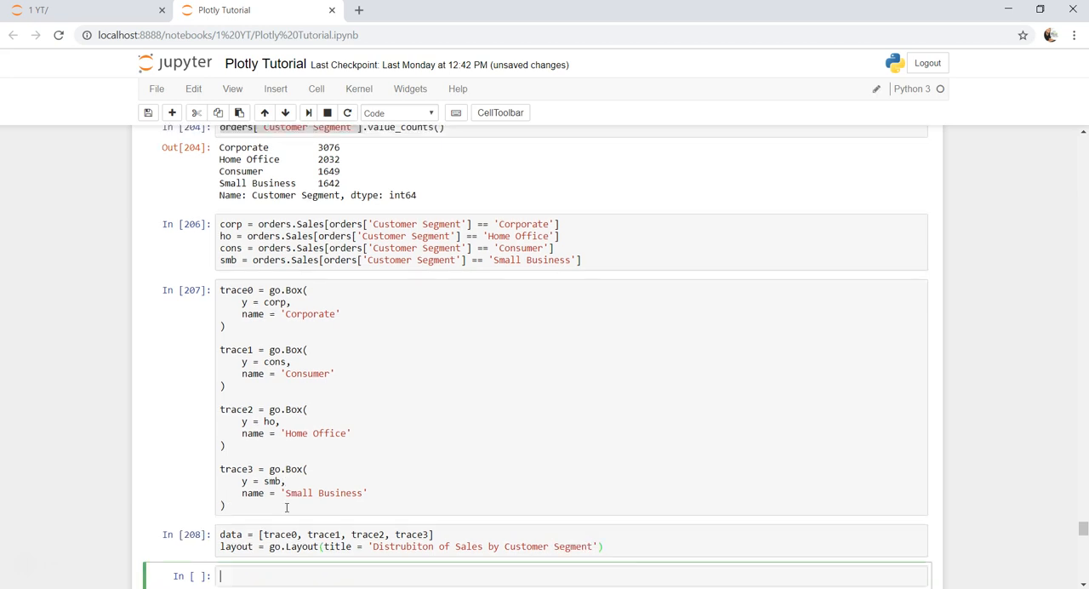
text(fig =)
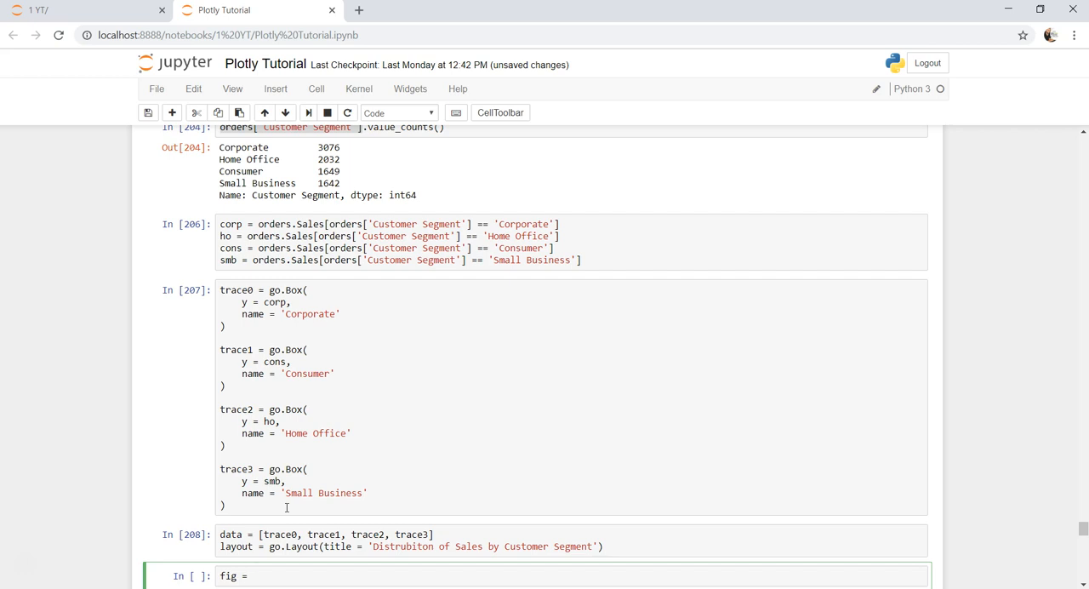
Step: Create fig = go.Figure(data=data, layout=layout) and start a pyo.plot call
text(go.)
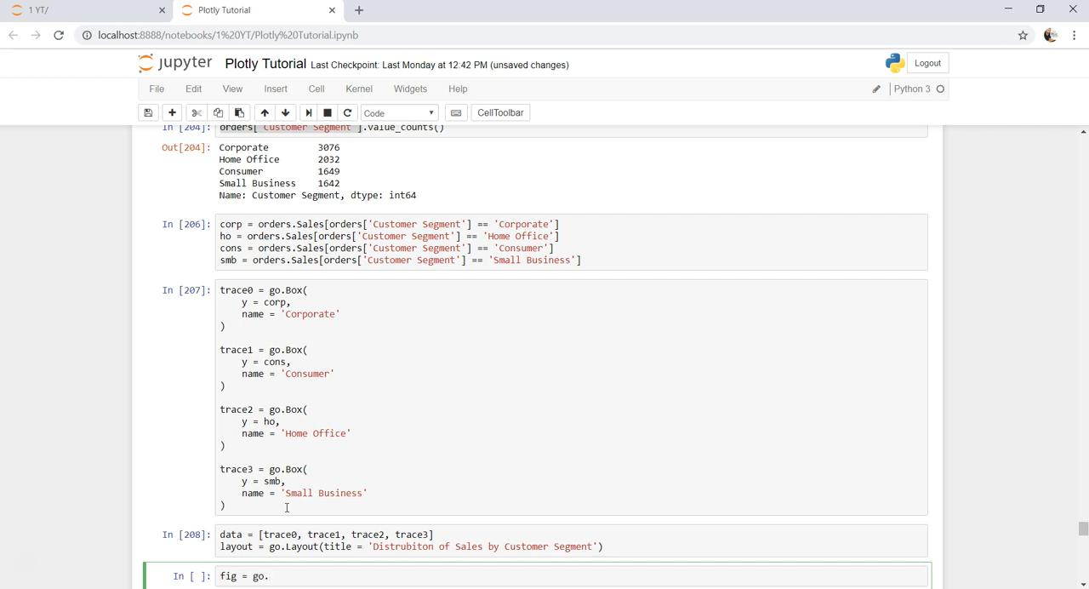
text(Figure())
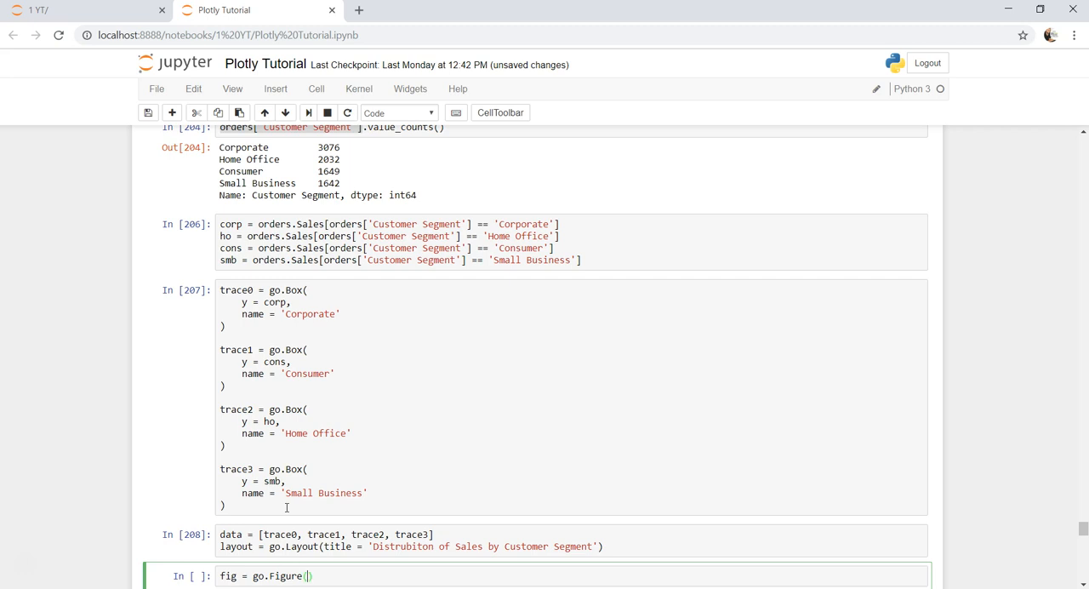
text(data = data,)
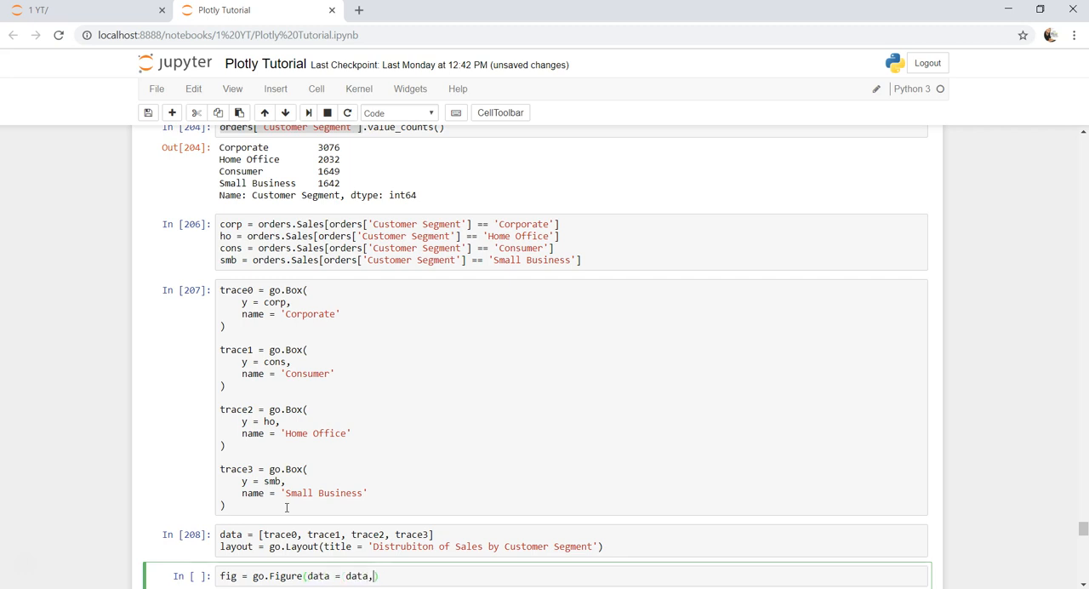
text(layout = layout)
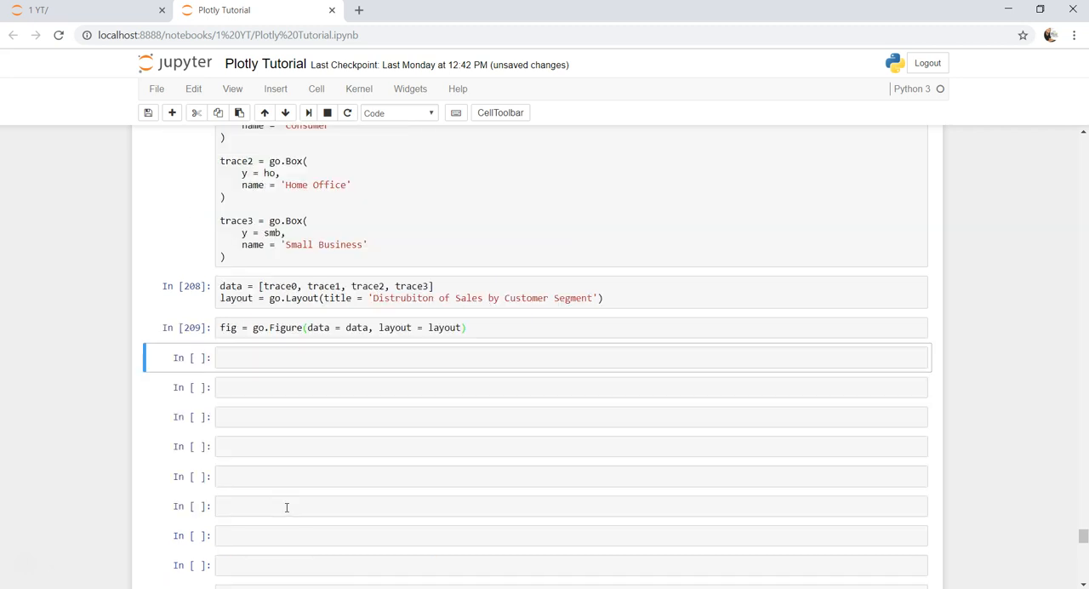
text(pyo.)
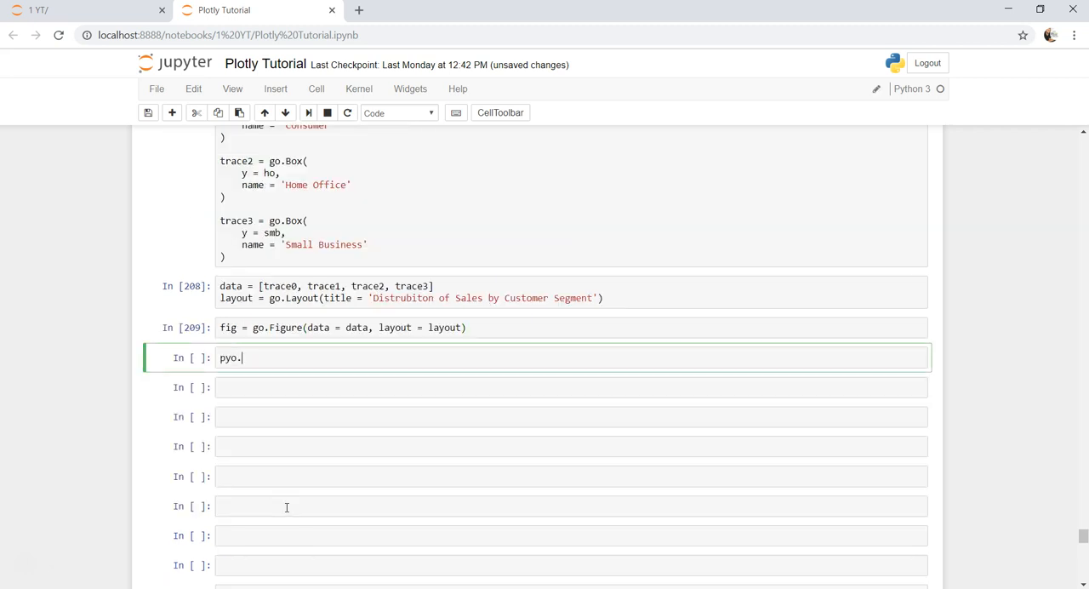
text(plo)
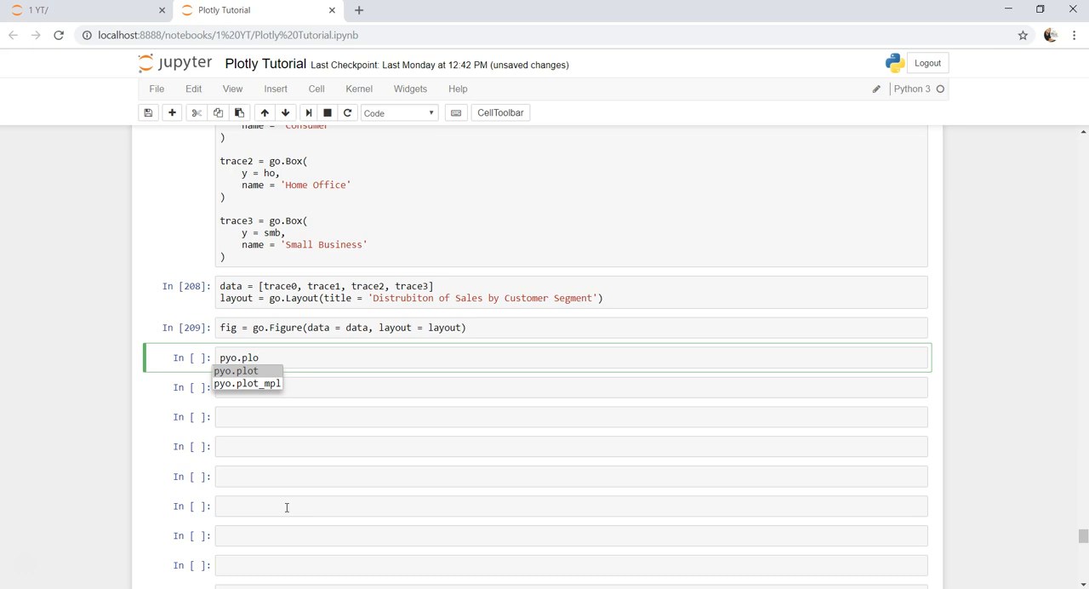
click(235, 370)
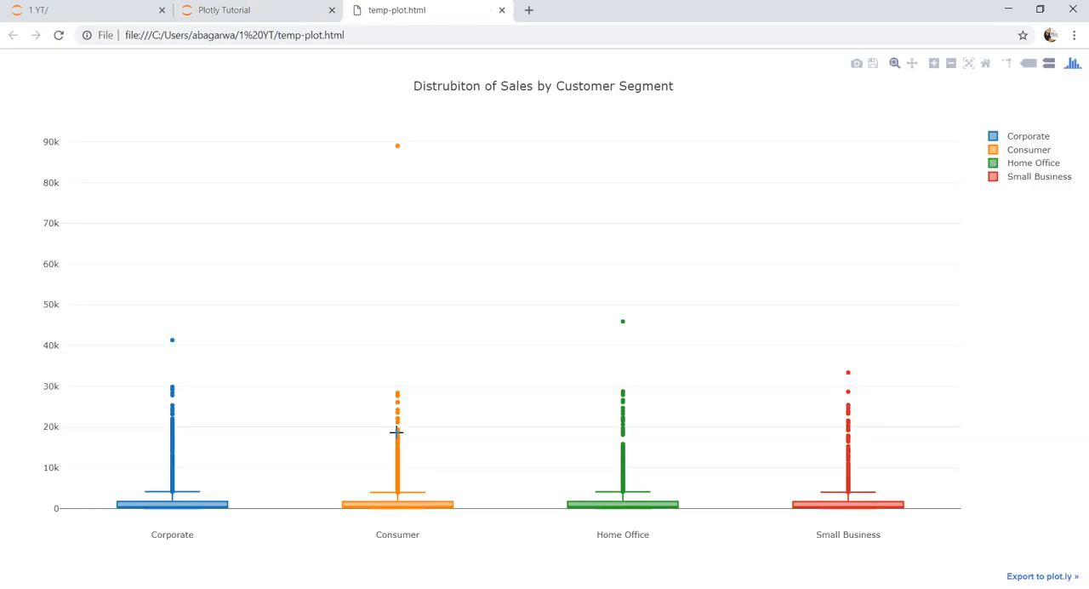
mouse_move(173, 511)
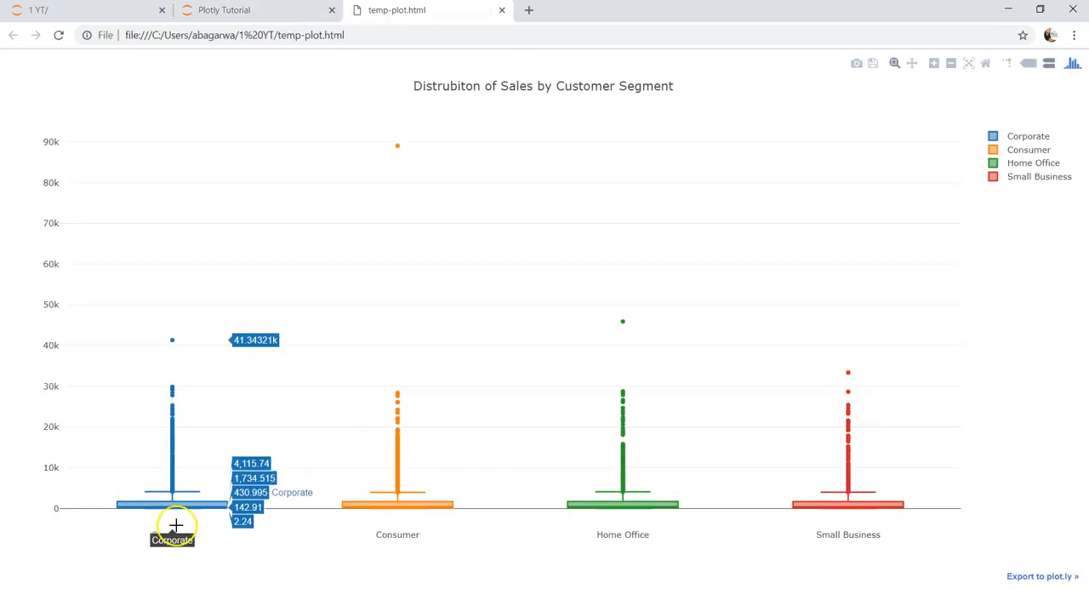
mouse_move(170, 495)
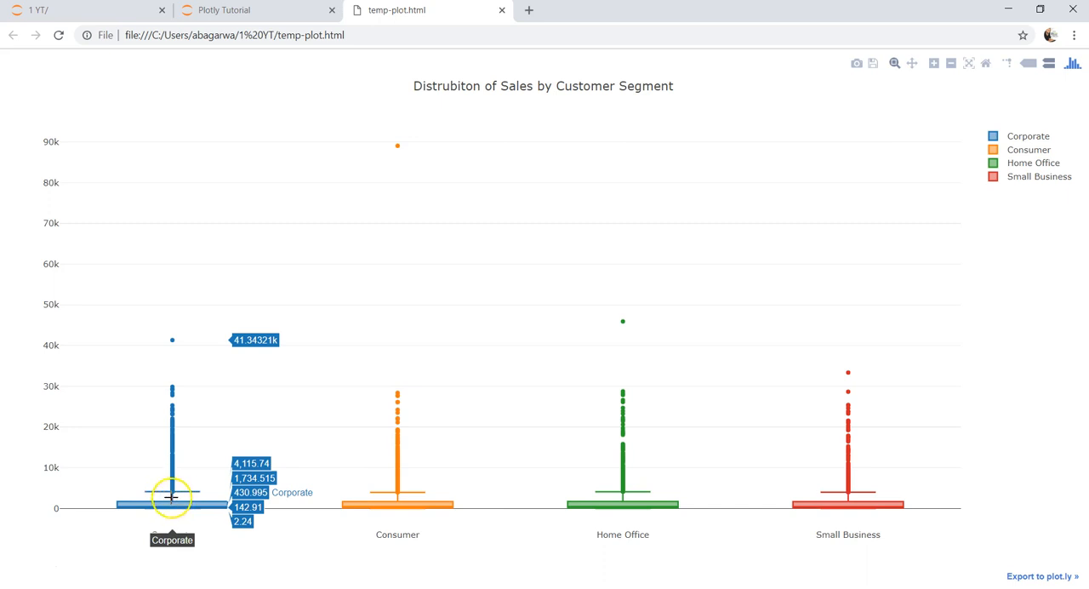
mouse_move(275, 511)
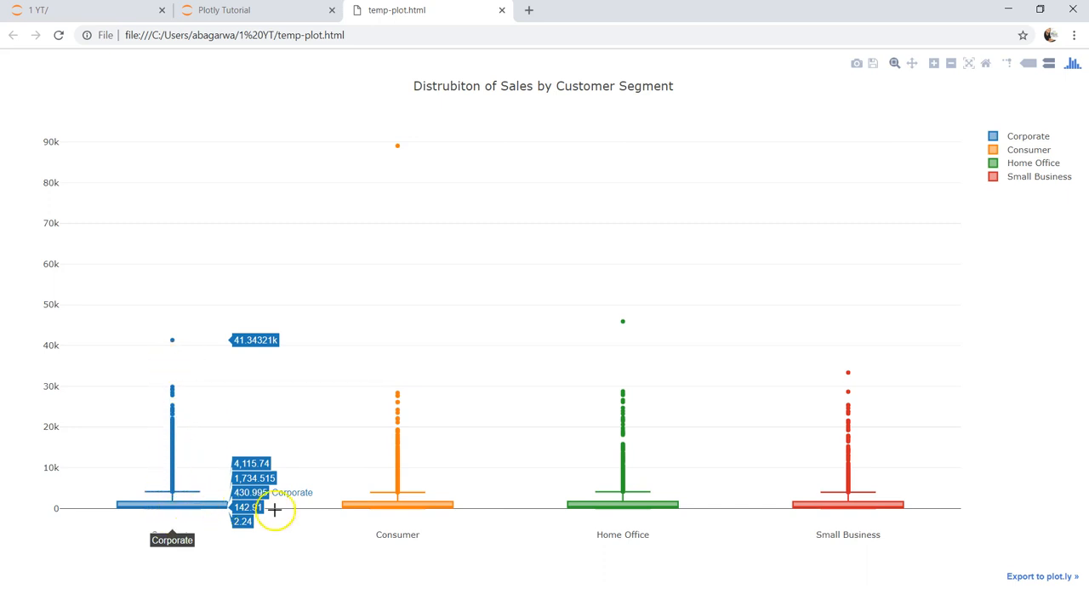
mouse_move(468, 502)
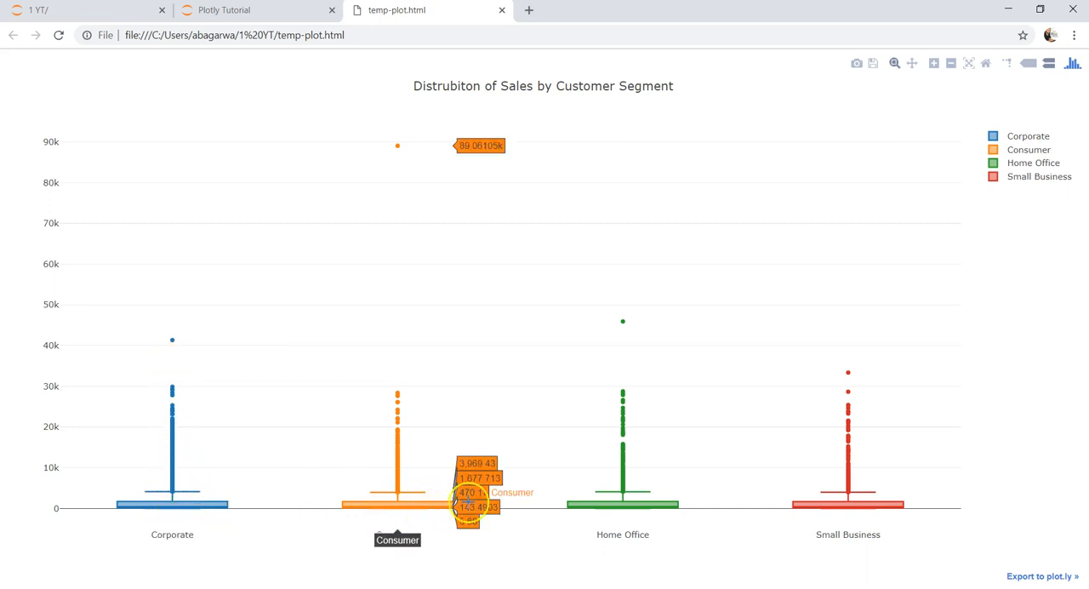
mouse_move(851, 506)
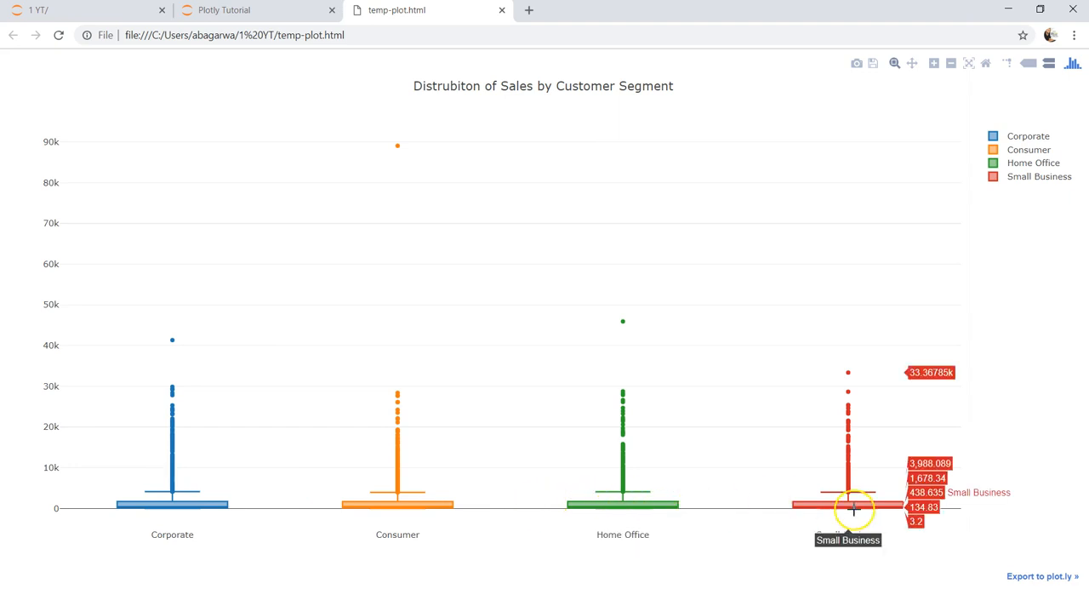
mouse_move(98, 484)
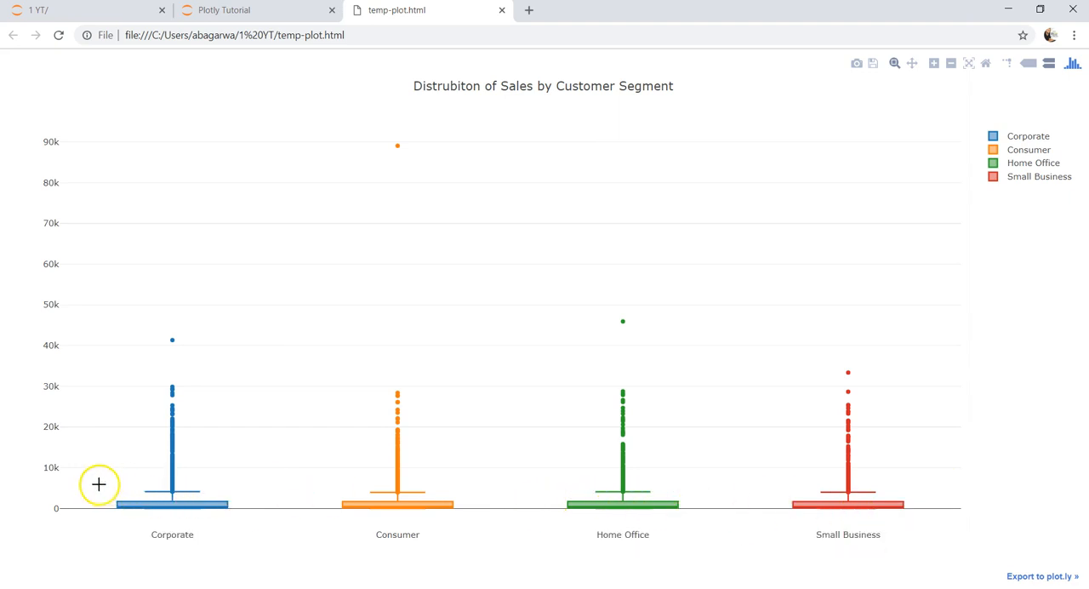
Step: Drag a zoom box over the low sales range to enlarge the four segment boxes
drag(100, 484, 871, 522)
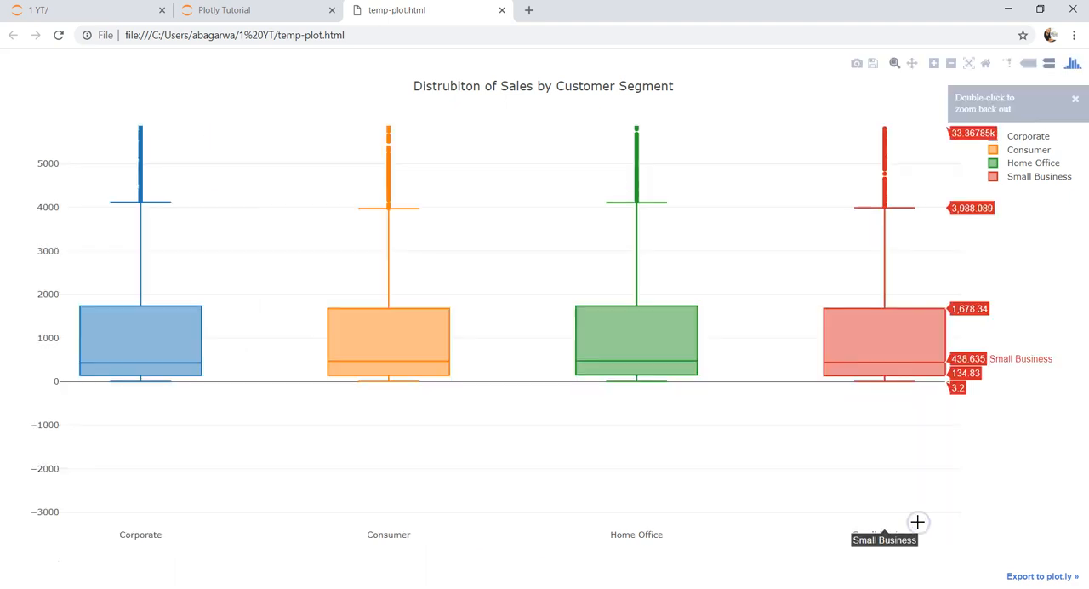
mouse_move(185, 363)
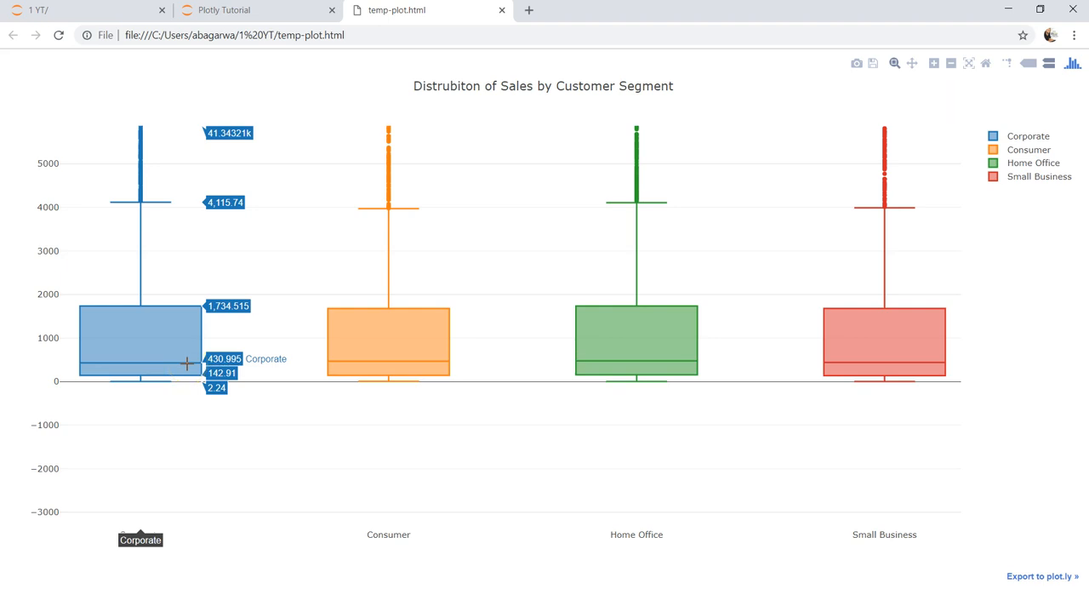
mouse_move(348, 339)
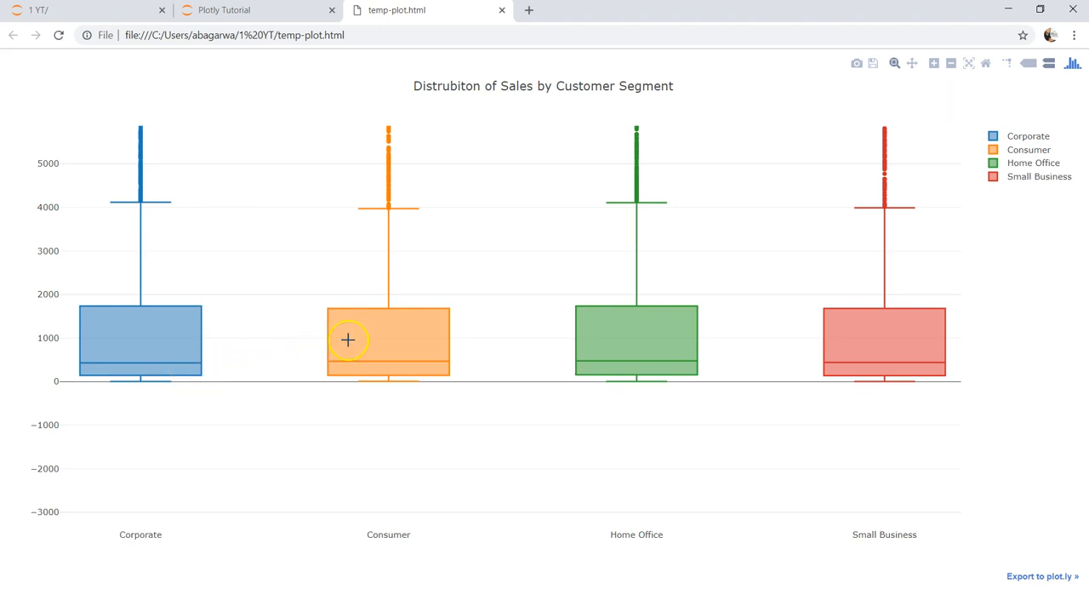
mouse_move(372, 341)
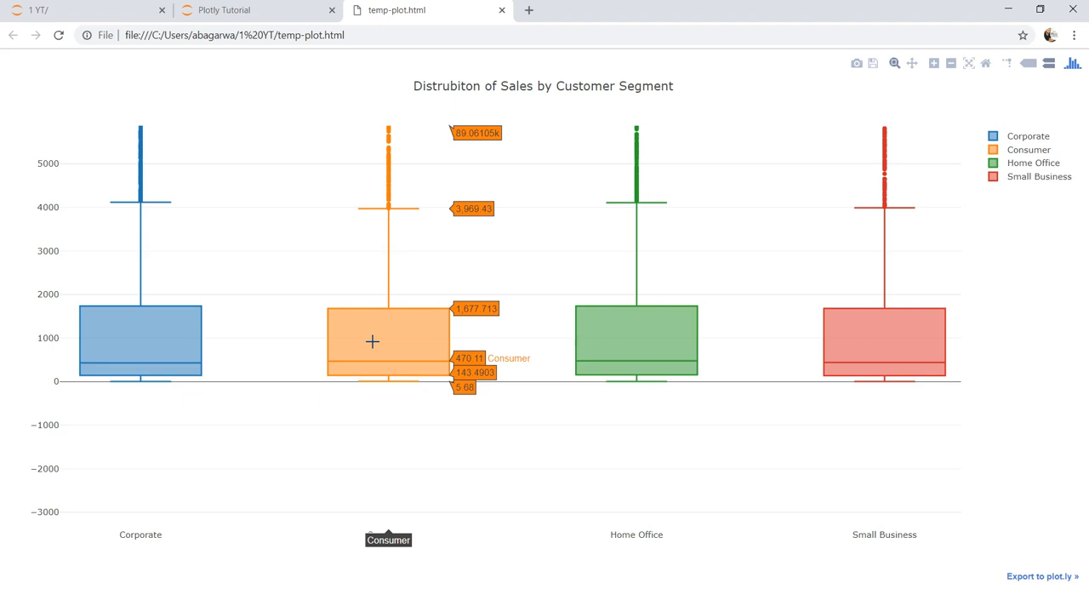
mouse_move(157, 351)
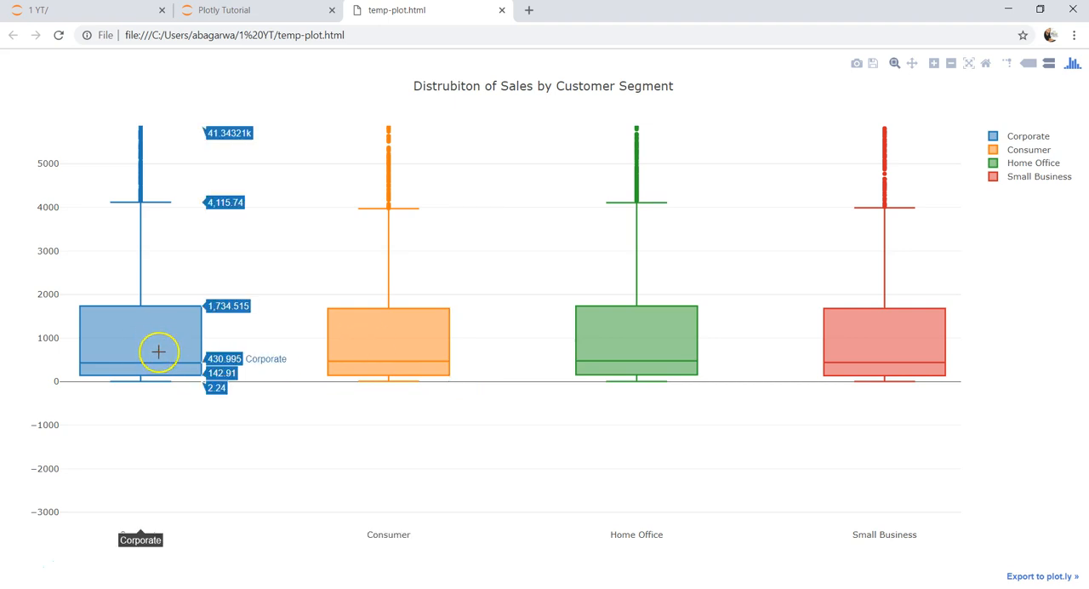
mouse_move(375, 372)
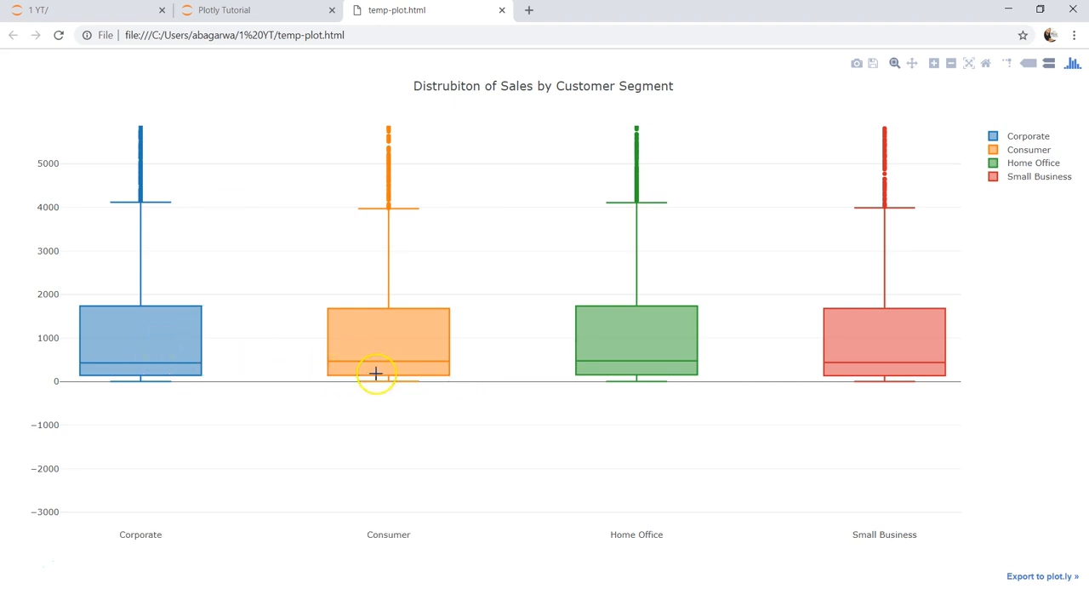
mouse_move(662, 347)
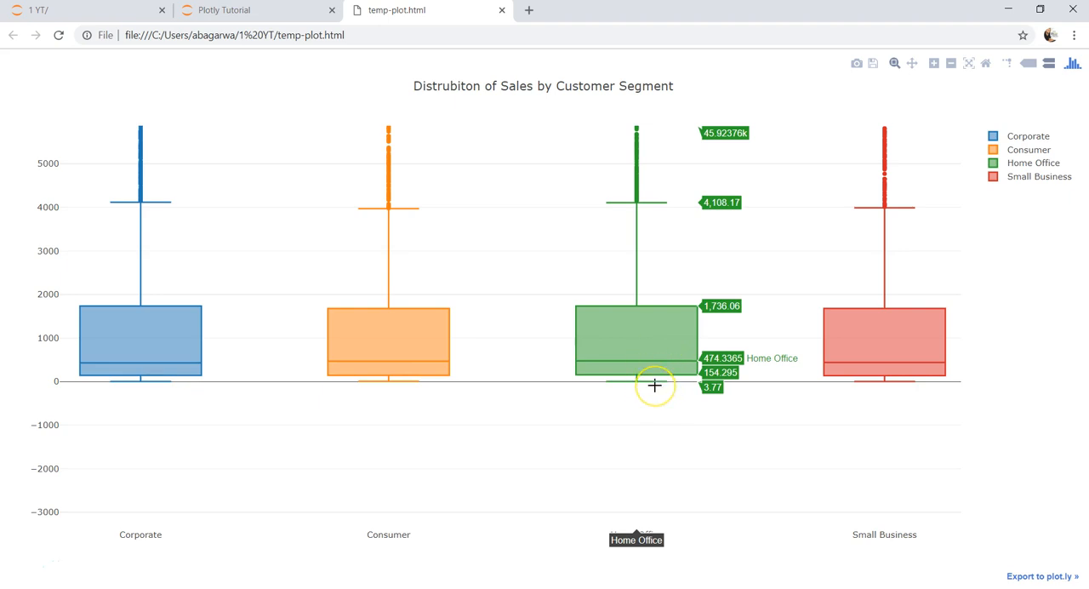
mouse_move(154, 352)
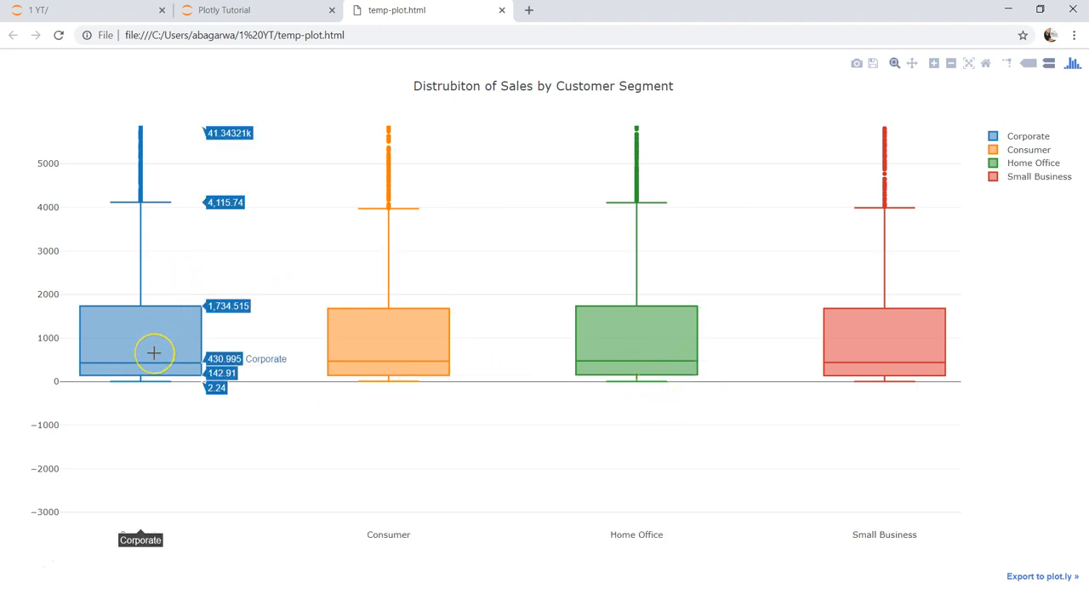
mouse_move(170, 352)
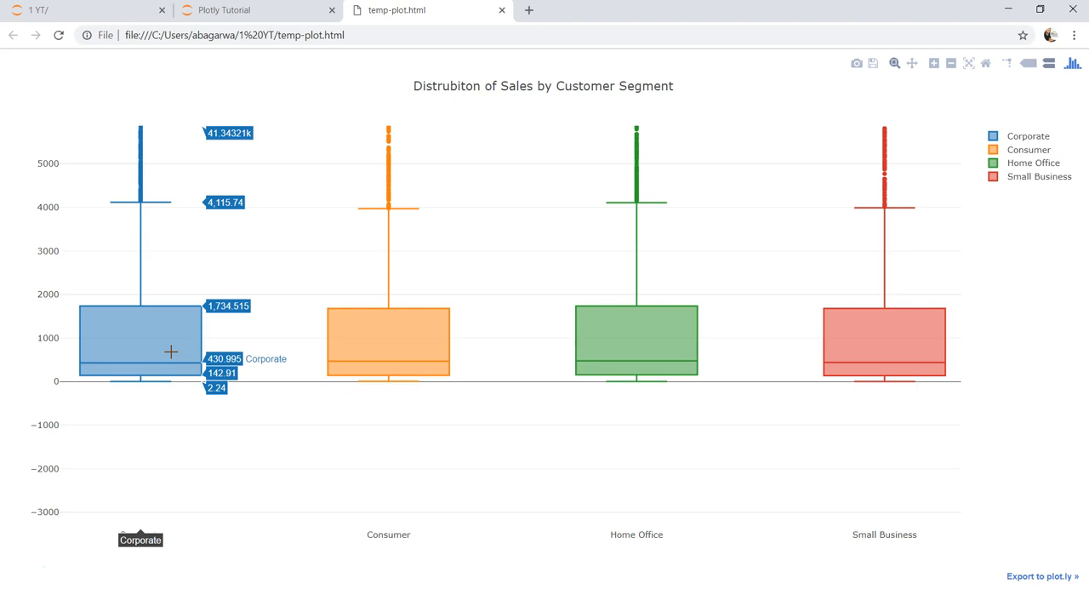
mouse_move(842, 321)
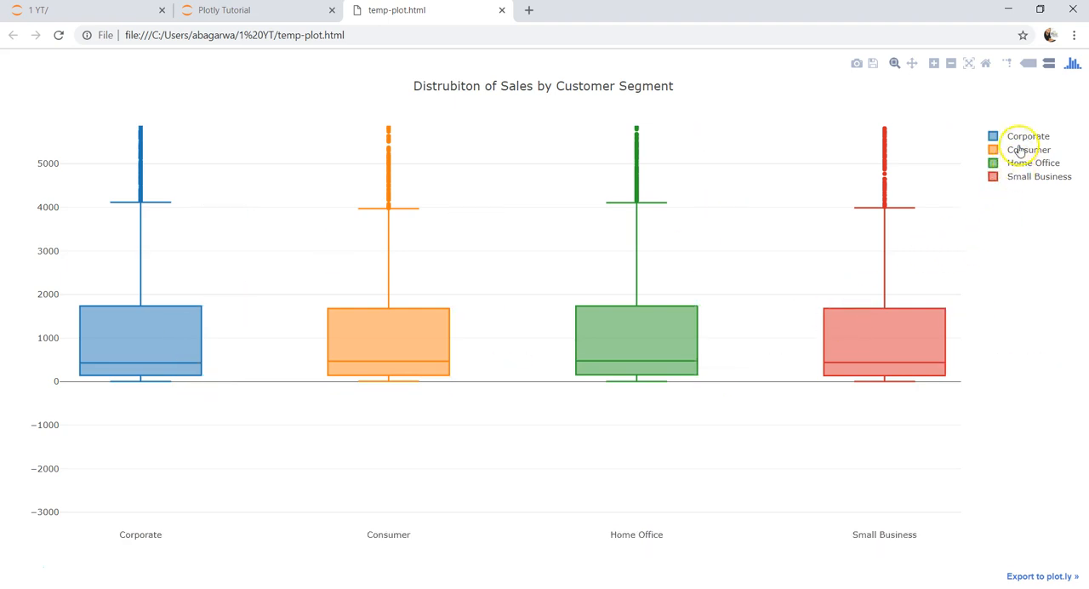
mouse_move(1011, 231)
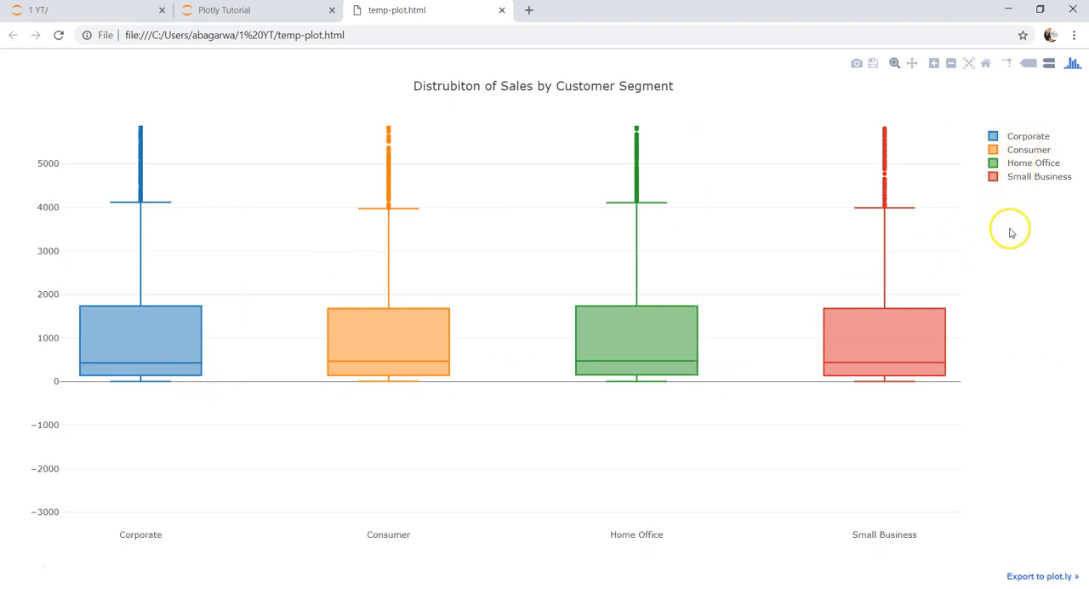